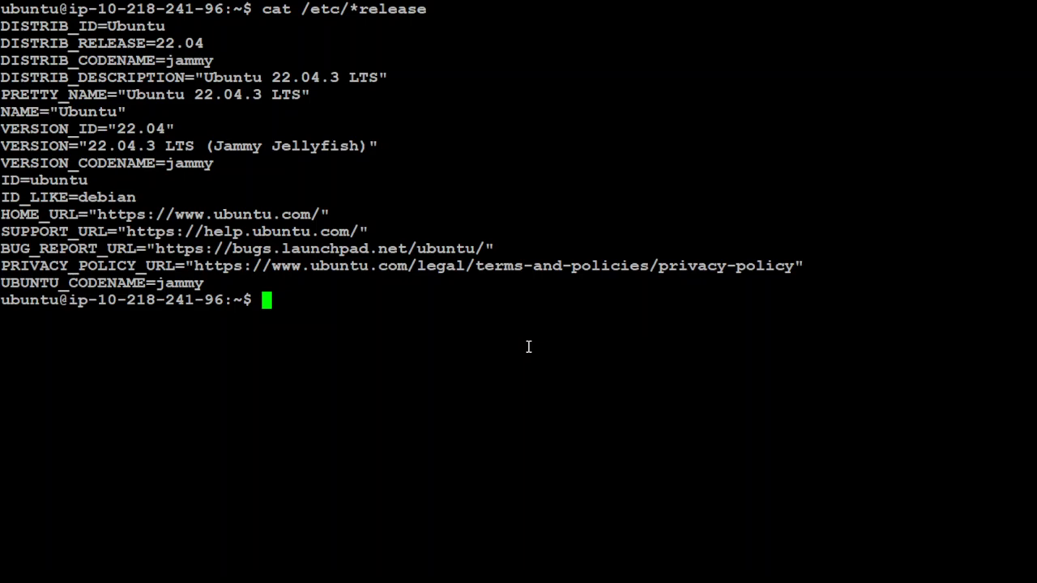
{"action": "mouse_move", "coordinate": [210, 402]}
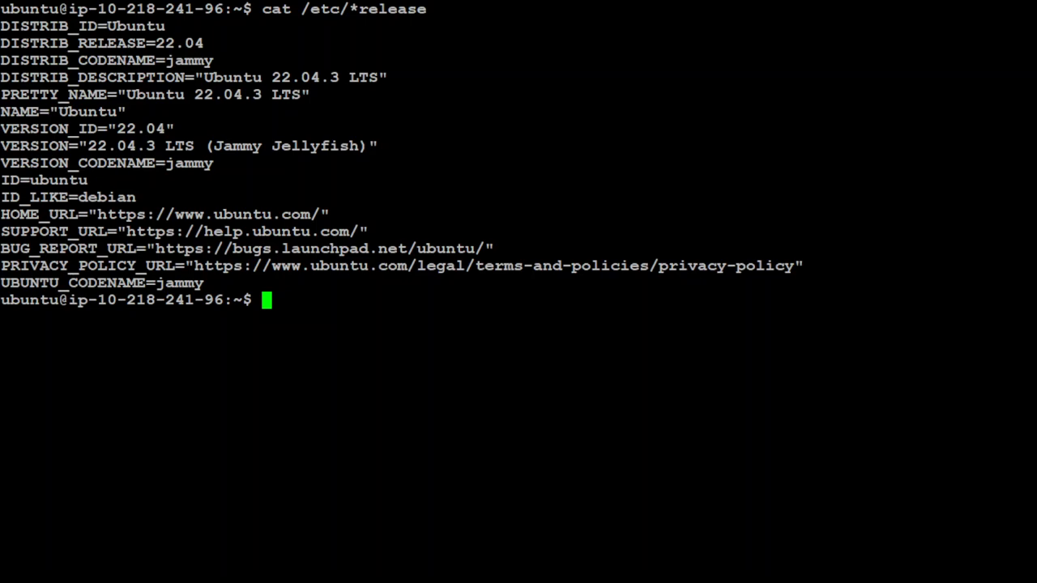
{"action": "mouse_move", "coordinate": [638, 542]}
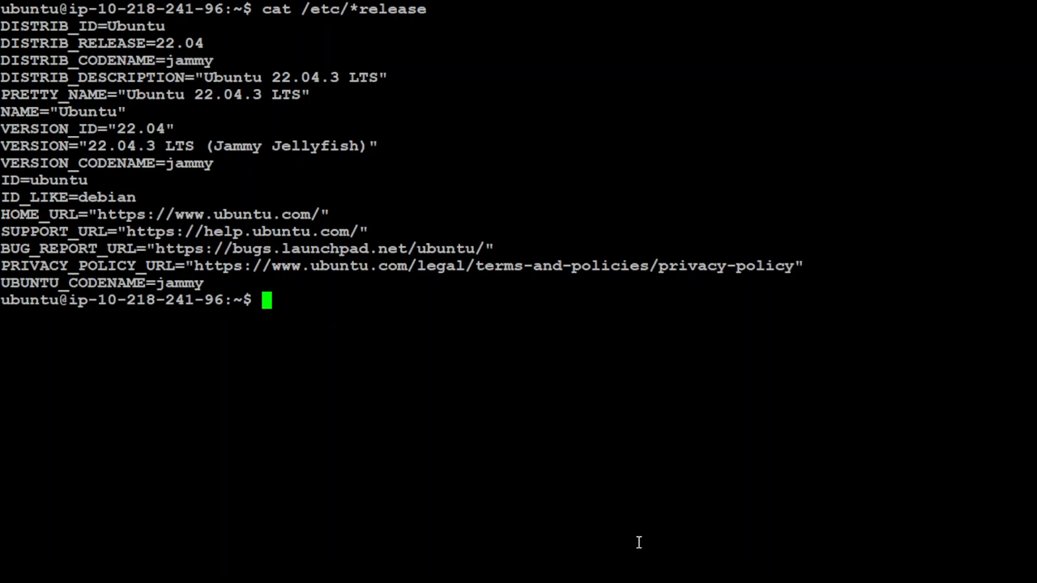
{"action": "mouse_move", "coordinate": [435, 329]}
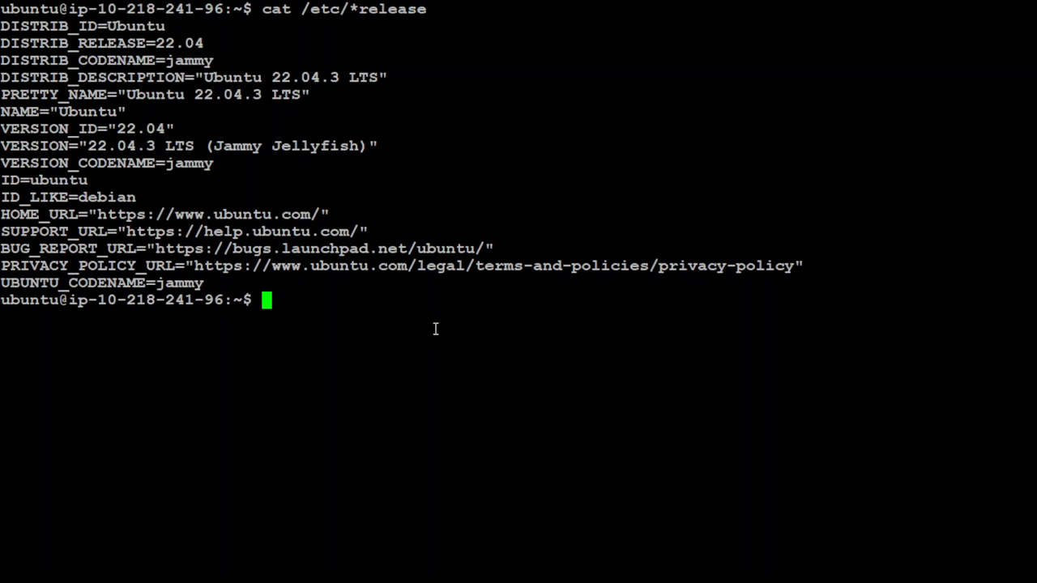
Install transformers 4.38.1, pypdf, python-dotenv and llama-index 0.10.12 with pip.
{"action": "type", "text": "pip install -U \"transformers==4.38.1\" --upgrade"}
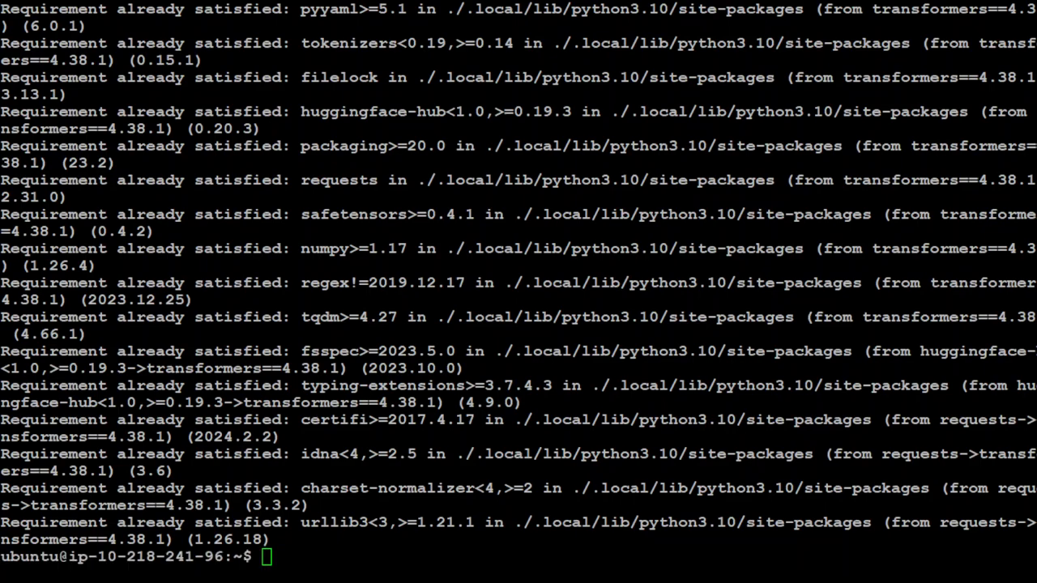
{"action": "type", "text": "pip install -q pypdf"}
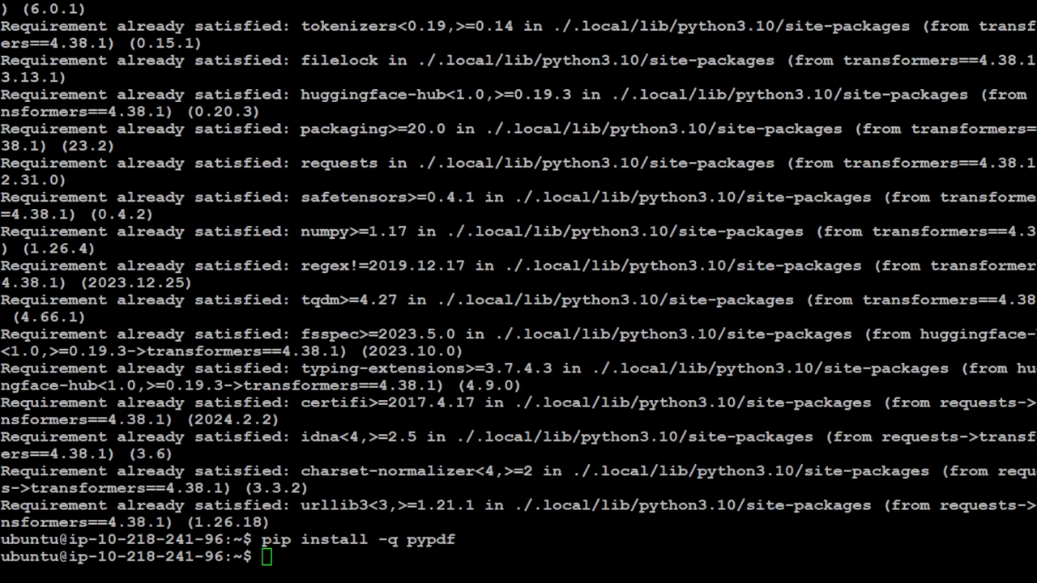
{"action": "type", "text": "pip install -q python-dotenv"}
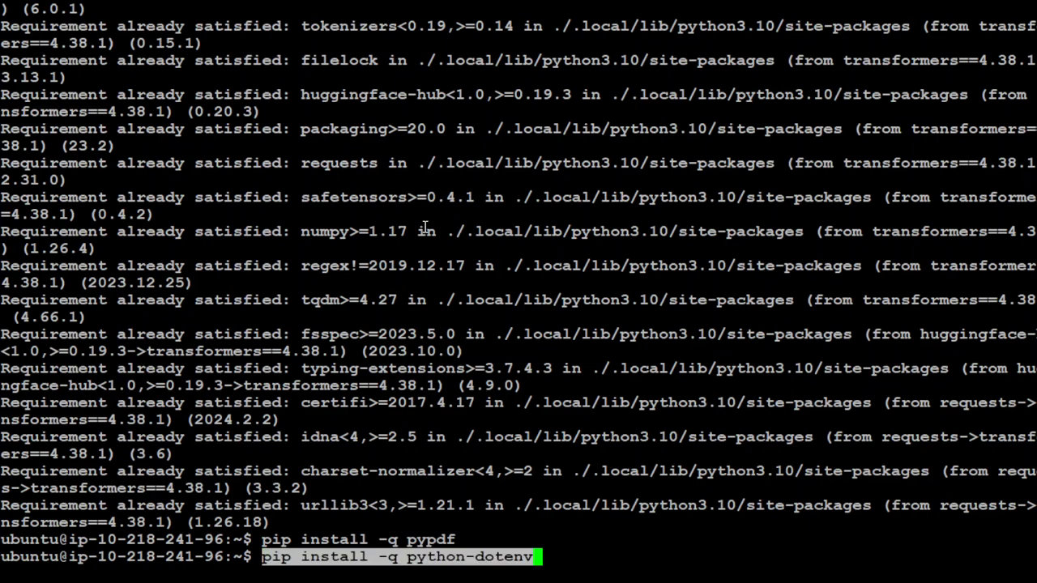
{"action": "key", "text": "Return"}
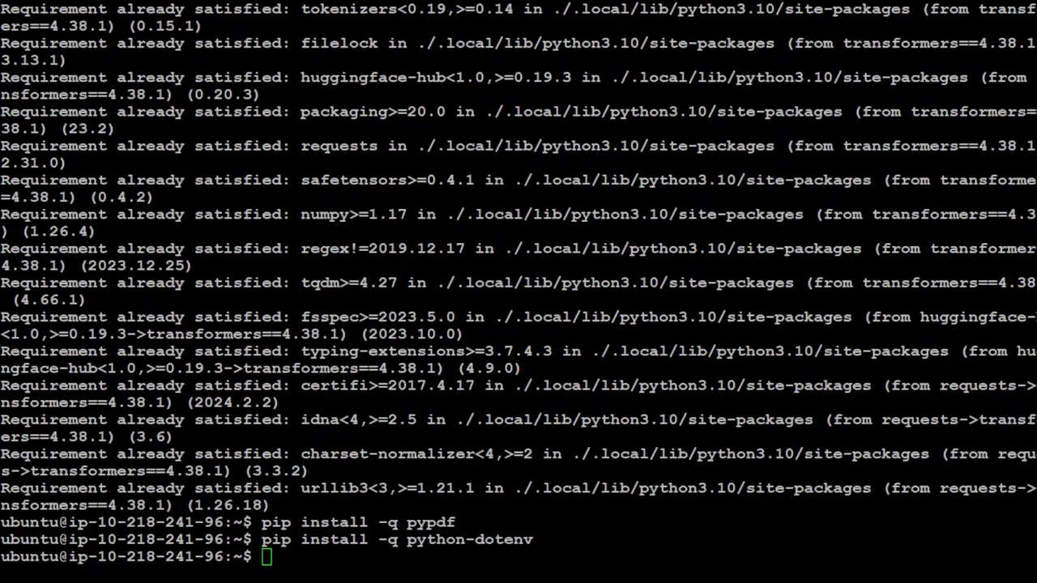
{"action": "type", "text": "pip install  llama-index==0.10.12"}
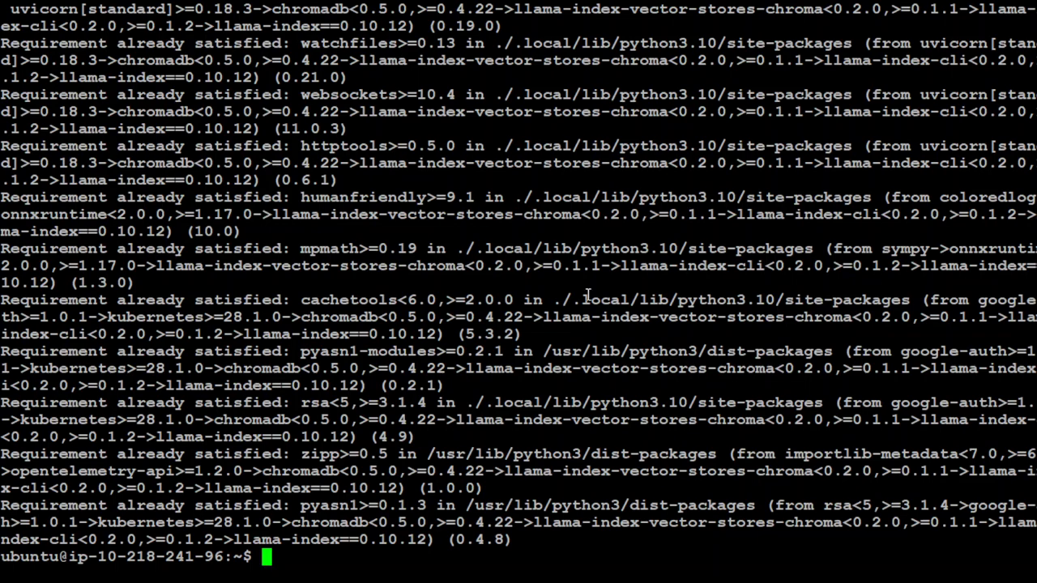
Install gradio, einops, accelerate and llama-index-llms-huggingface with pip.
{"action": "type", "text": "pip install -q gradio"}
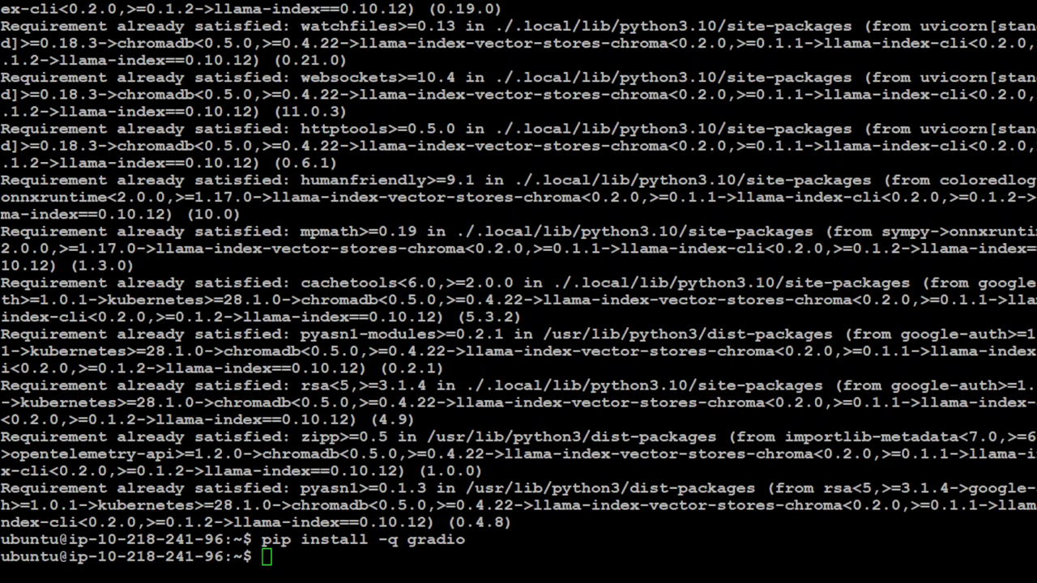
{"action": "type", "text": "pip install einops"}
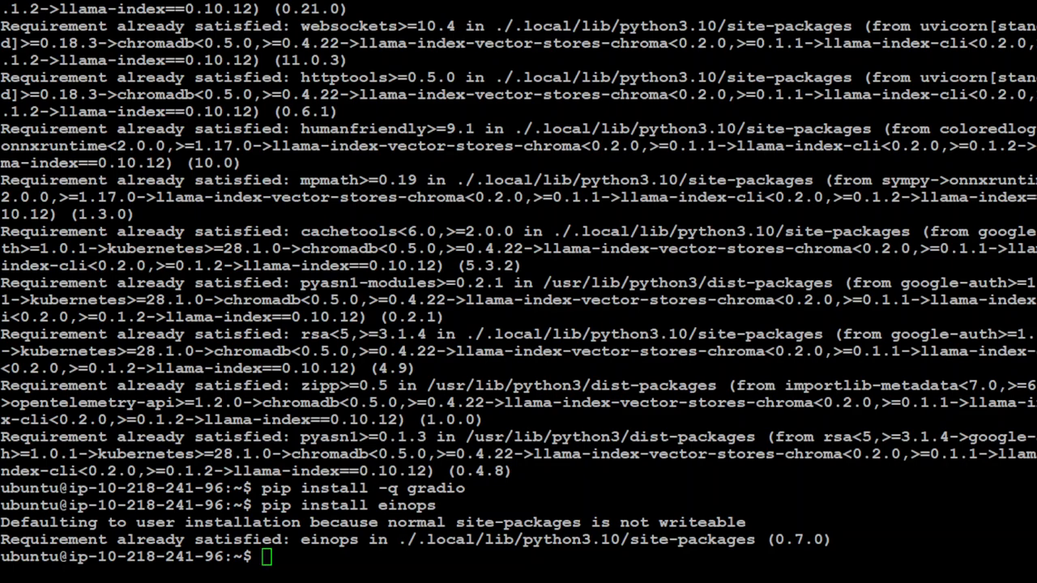
{"action": "type", "text": "pip install accelerate"}
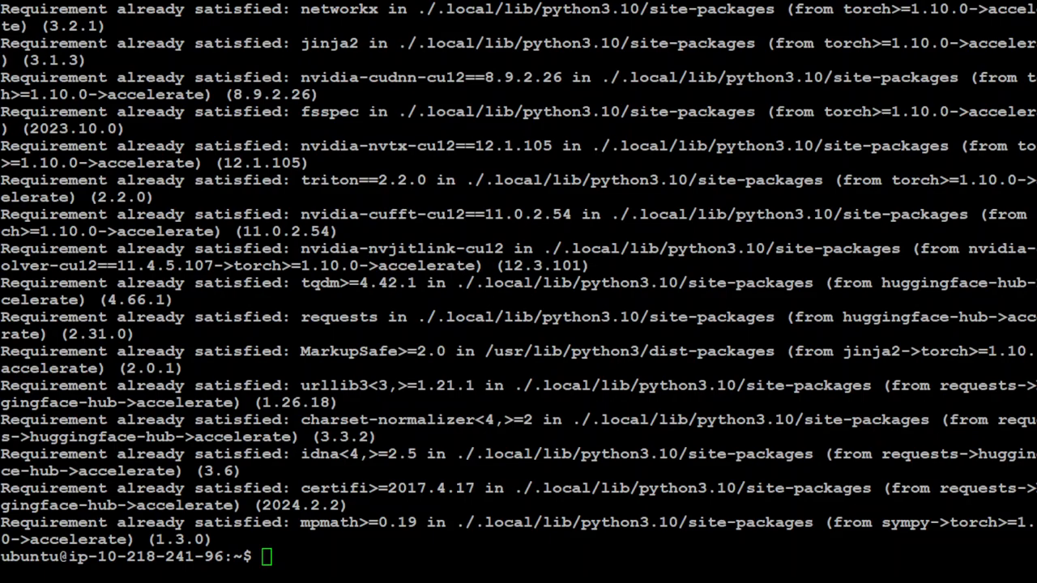
{"action": "type", "text": "pip install llama-index-llms-huggingface"}
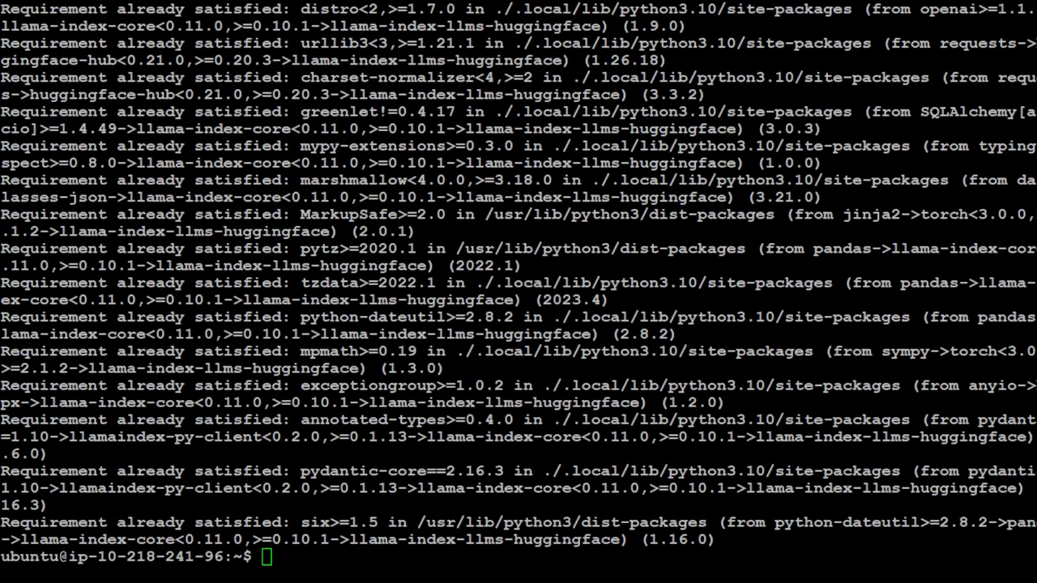
Install llama-index-embeddings-fastembed with pip, confirming its requirements are satisfied.
{"action": "type", "text": "pip install llama-index-embeddings-fastembed"}
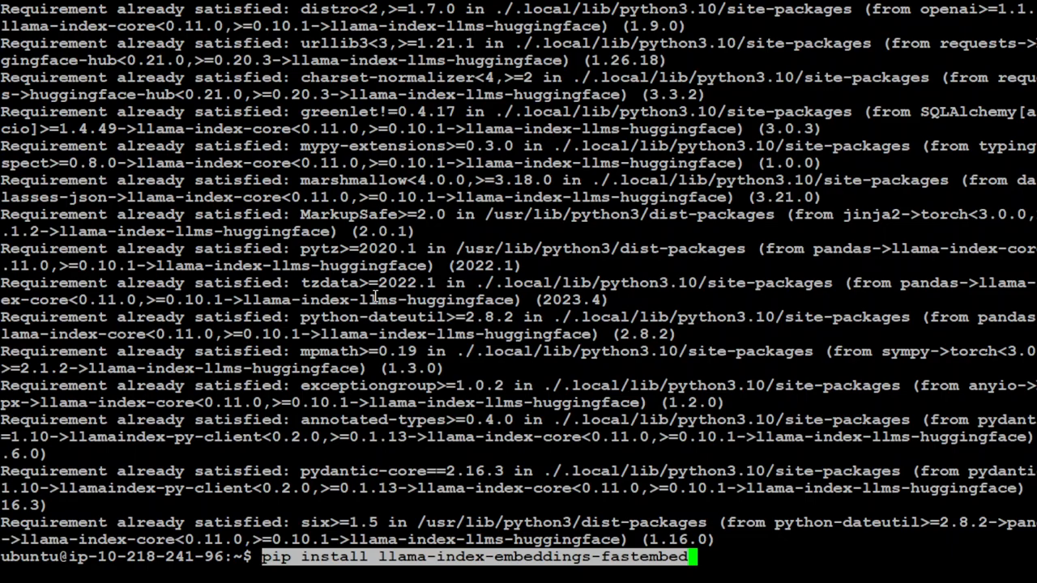
{"action": "key", "text": "Return"}
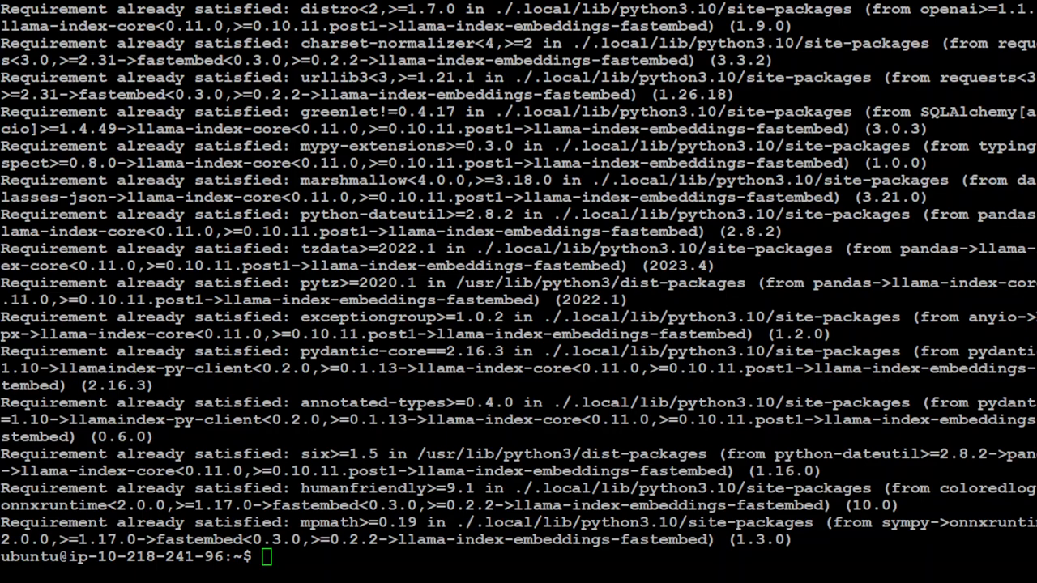
{"action": "key", "text": "Return"}
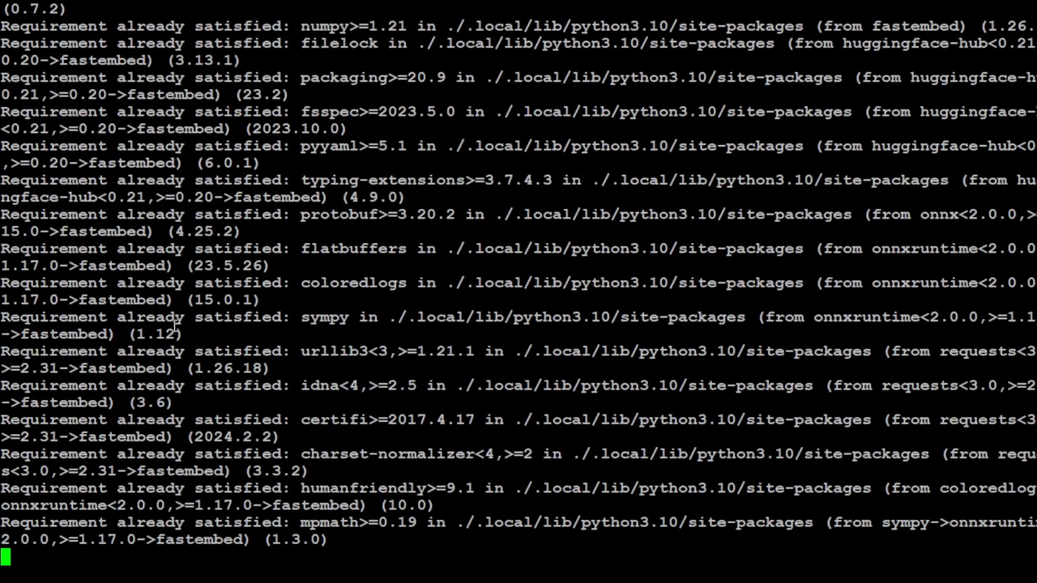
{"action": "mouse_move", "coordinate": [170, 334]}
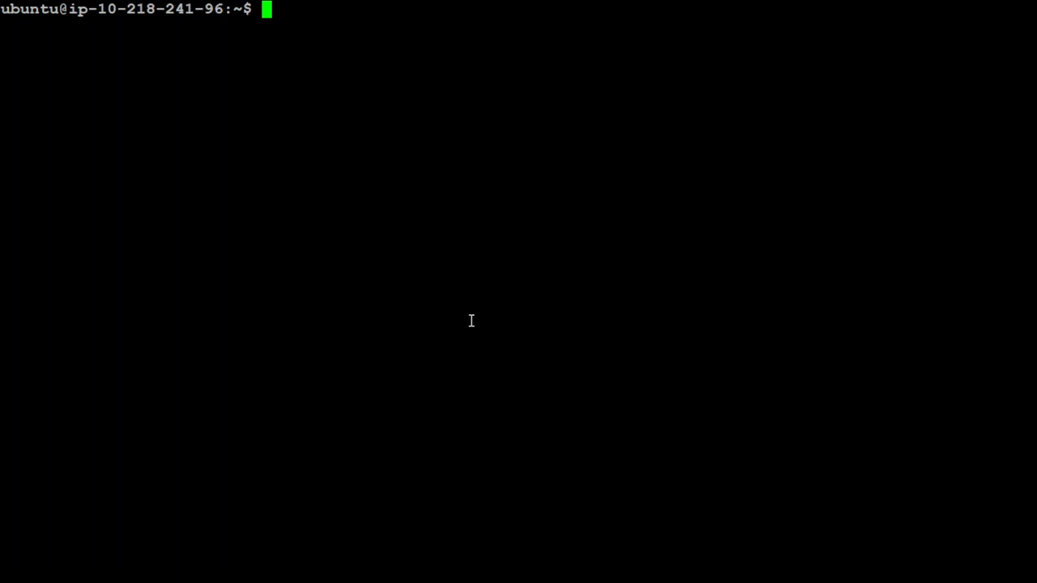
Start a python3 interpreter and import logging.
{"action": "type", "text": "python"}
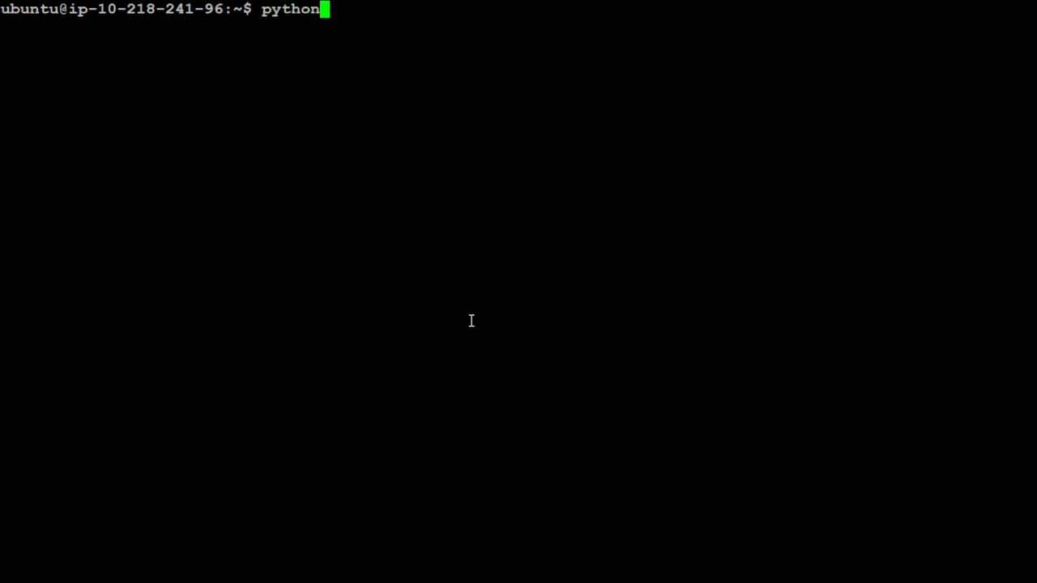
{"action": "type", "text": "3"}
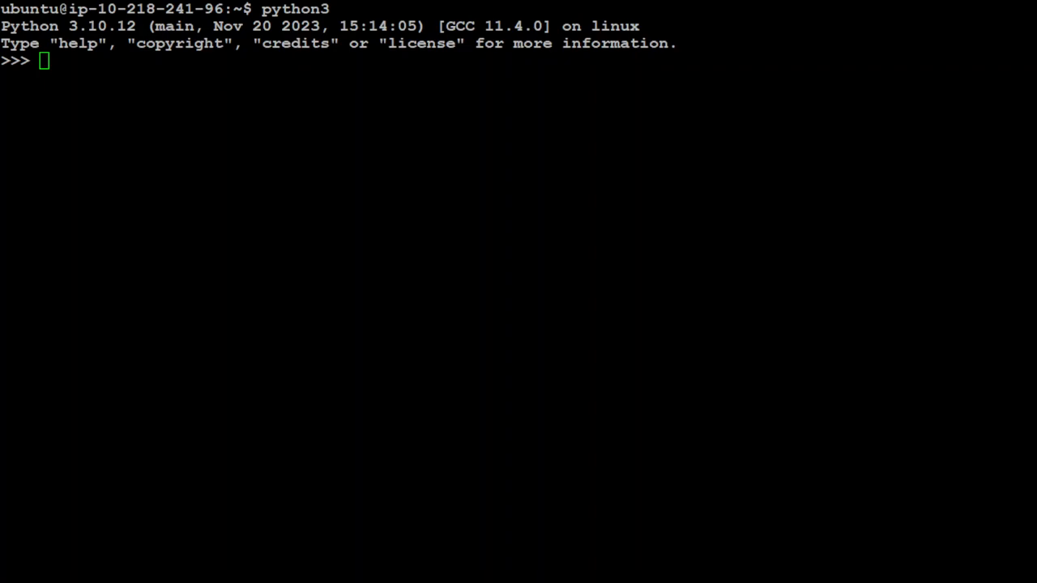
{"action": "type", "text": "import logging"}
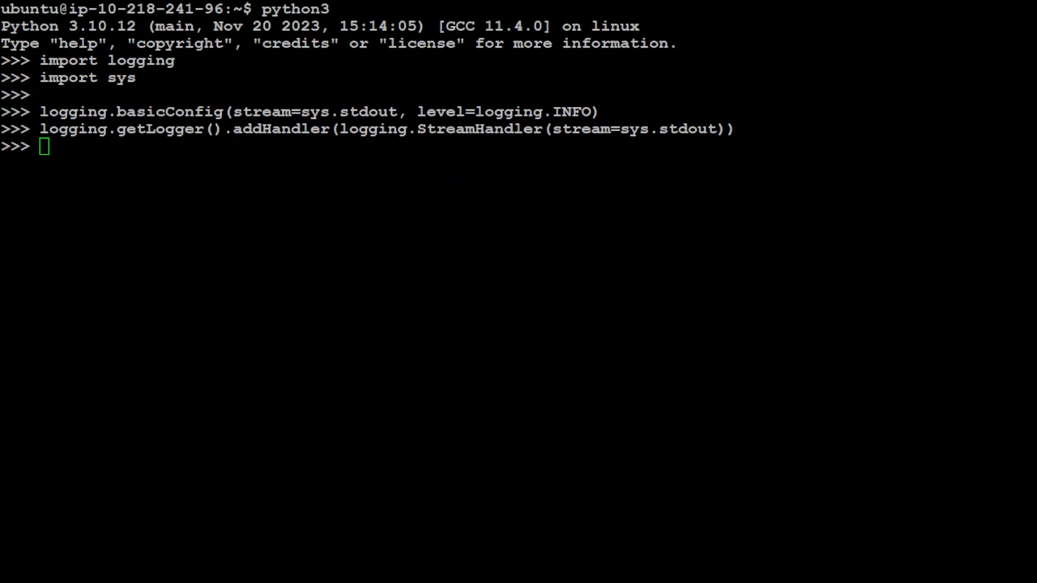
Import VectorStoreIndex, SimpleDirectoryReader, HuggingFaceLLM and Settings from llama_index.
{"action": "type", "text": "from llama_index.core import VectorStoreIndex, SimpleDirectoryReader"}
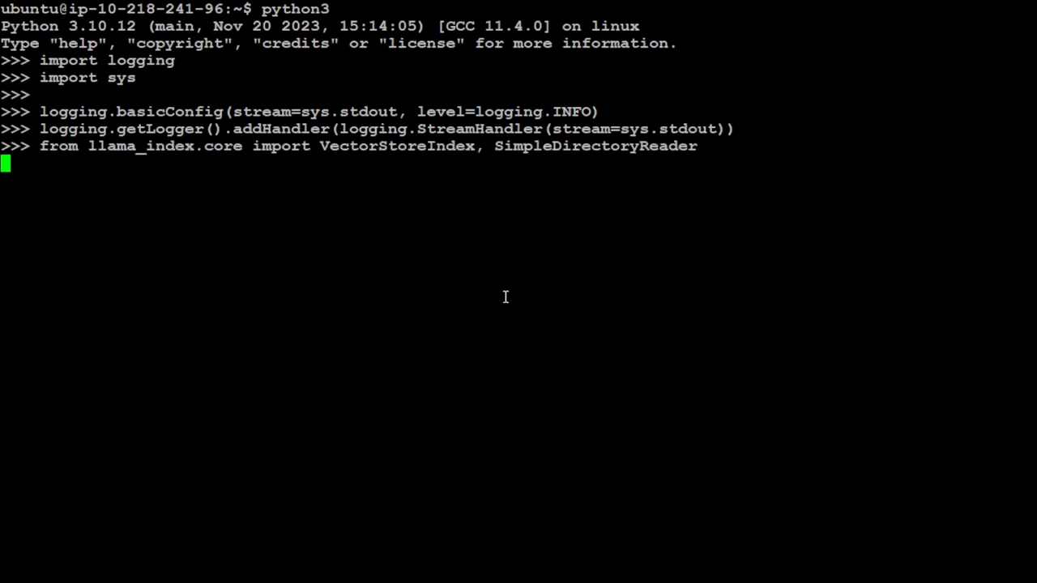
{"action": "type", "text": "from llama_index.llms.huggingface import HuggingFaceLLM"}
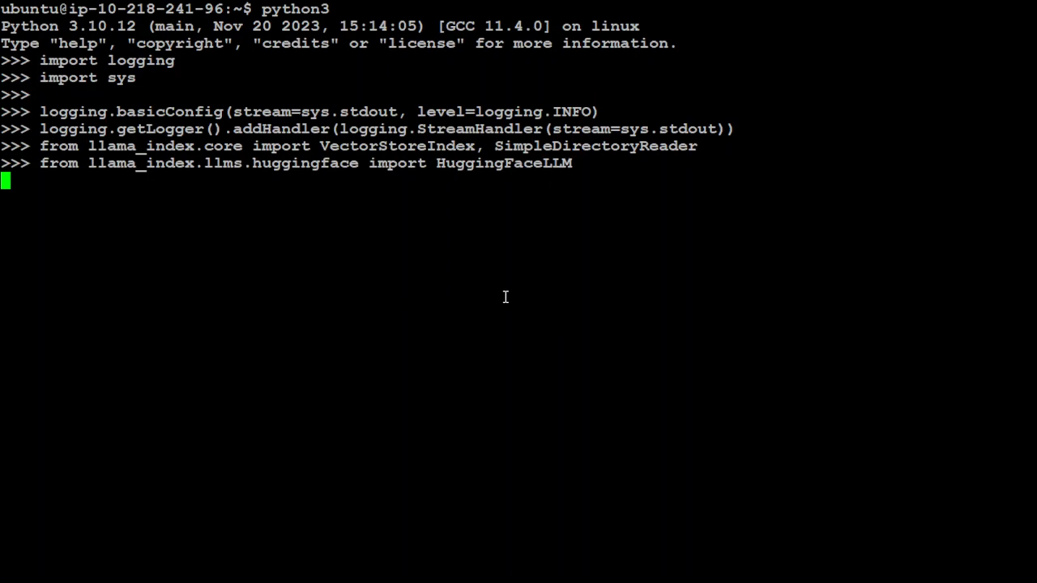
{"action": "type", "text": "from llama_index.core import Settings"}
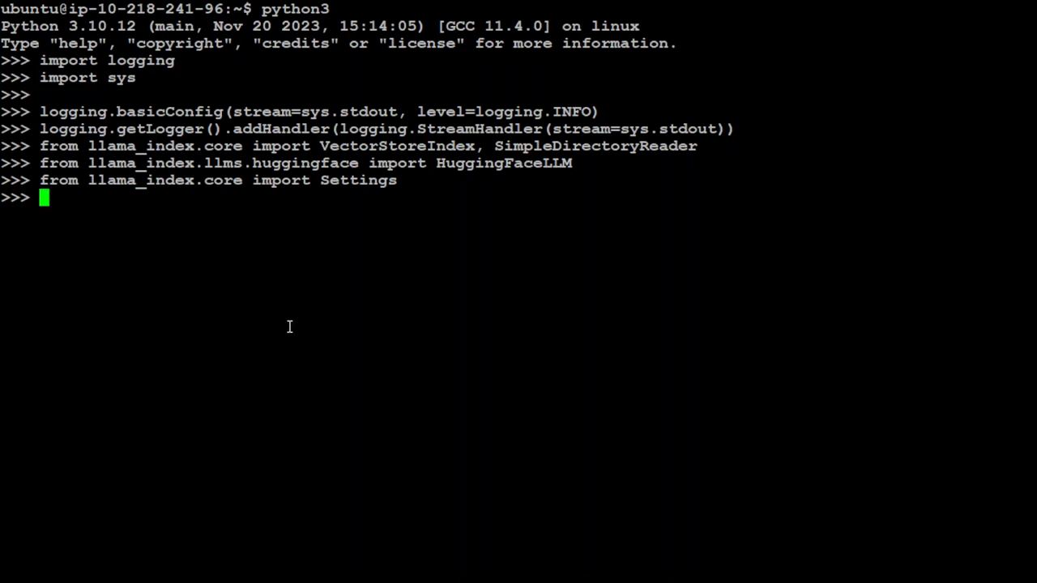
Load documents with SimpleDirectoryReader from the home pdfs folder and import FastEmbedEmbedding.
{"action": "type", "text": "documents = SimpleDirectoryReader(\""}
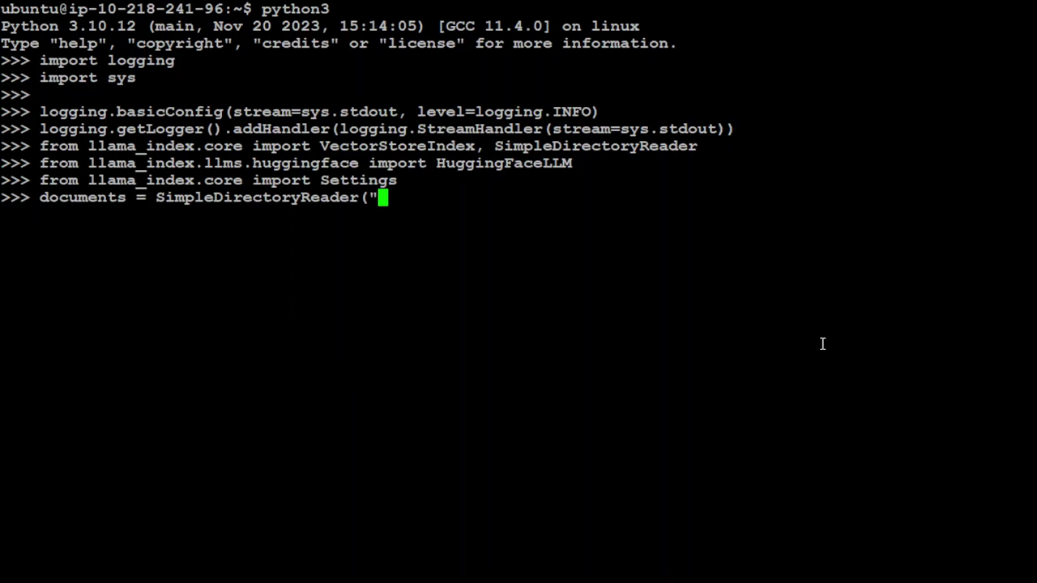
{"action": "type", "text": "/home/ub"}
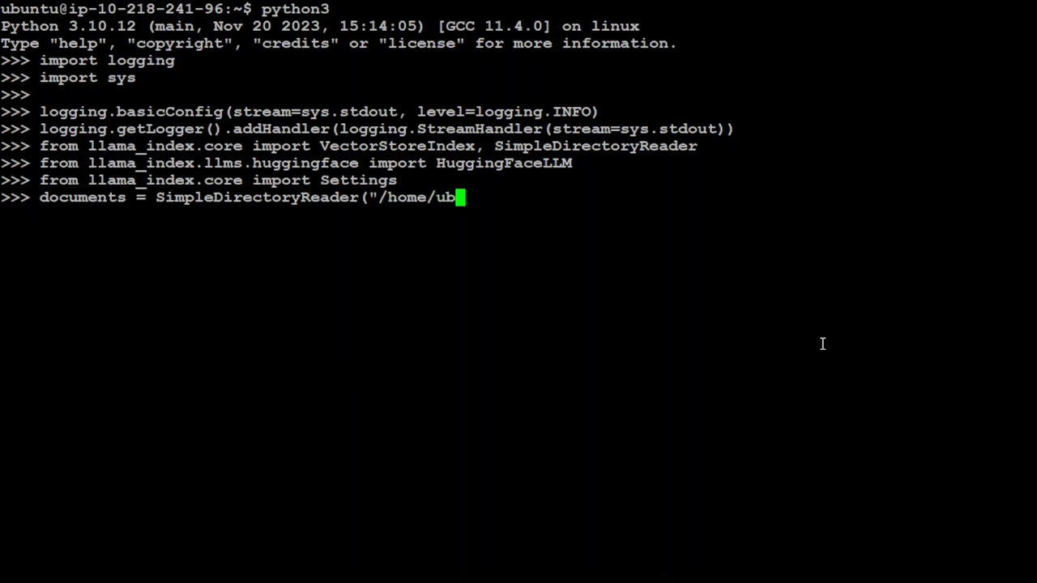
{"action": "type", "text": "nti/pdfs"}
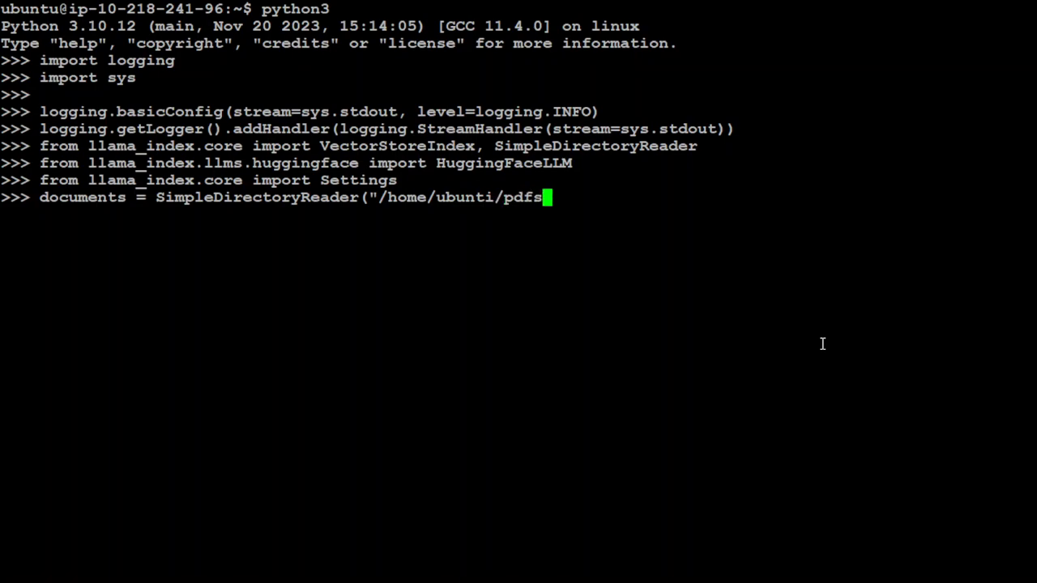
{"action": "type", "text": "\")"}
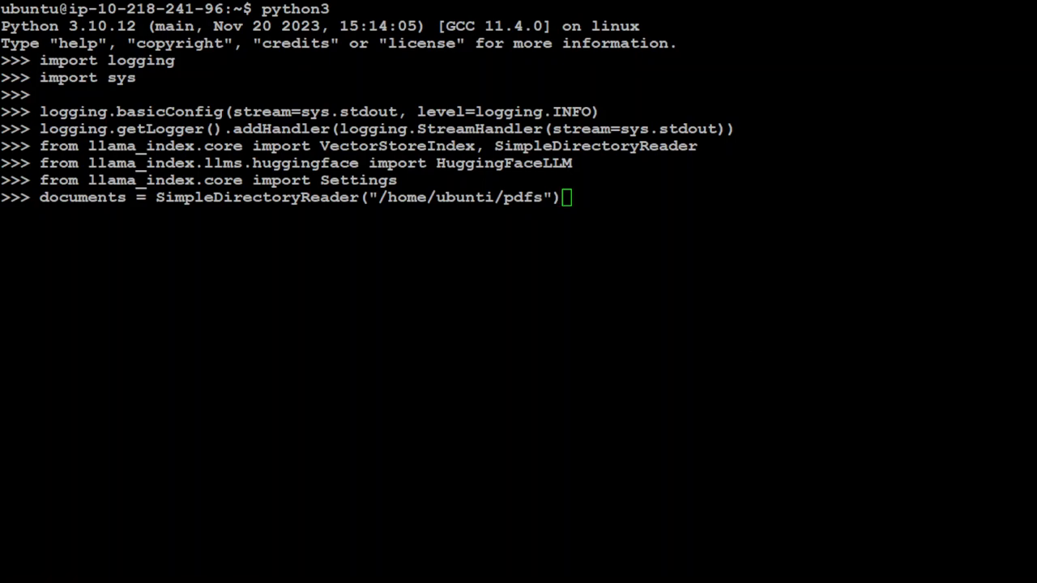
{"action": "type", "text": ".load_data()"}
{"action": "type", "text": "documents = SimpleDirectoryReader(\"/home/ubuntu/pdfs\").load_data("}
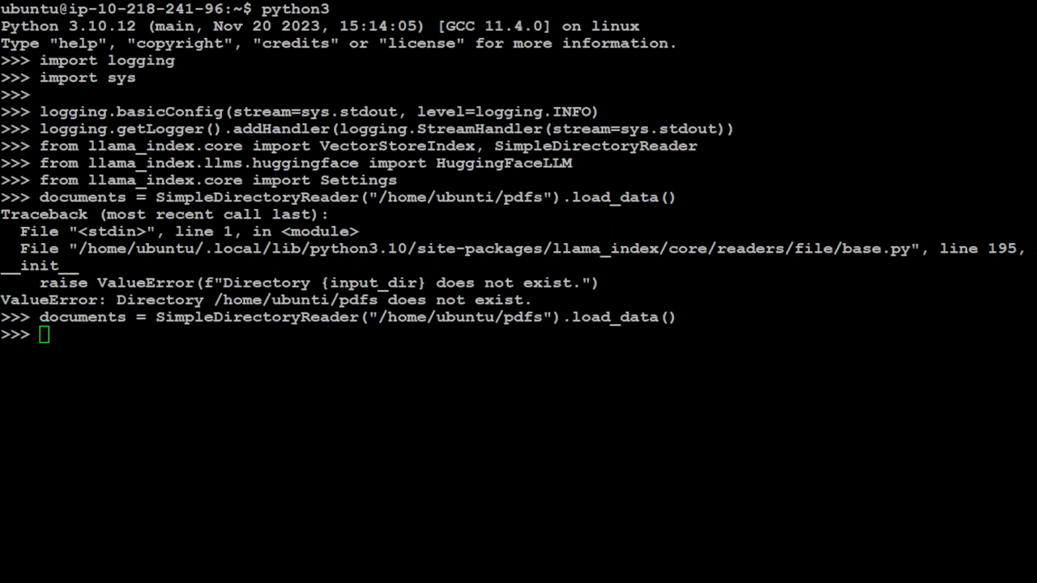
{"action": "type", "text": "from llama_index.embeddings.fastembed import FastEmbedEmbedding"}
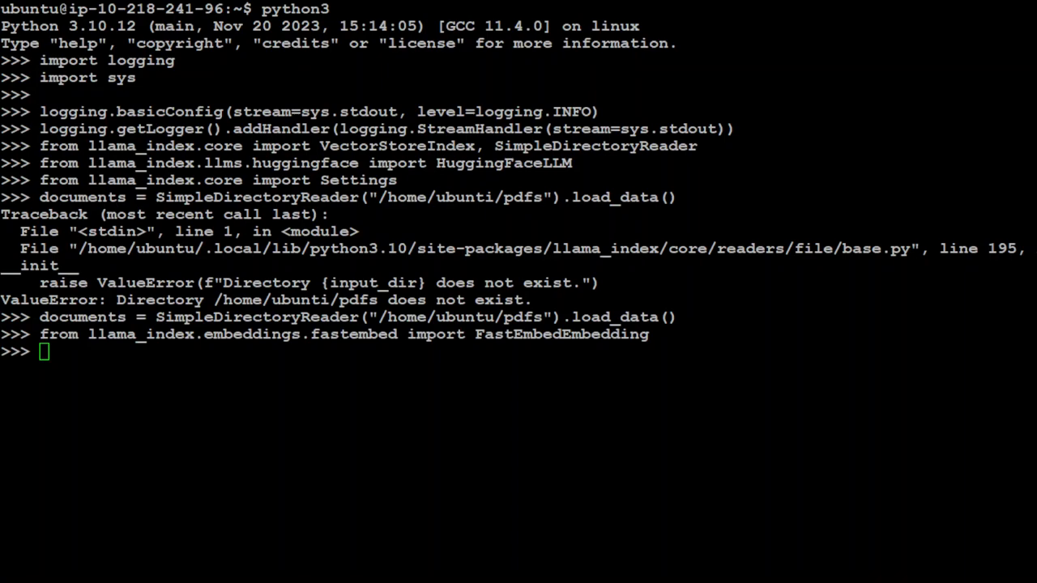
Create a BAAI/bge-small-en-v1.5 FastEmbed model, set it as Settings.embed_model with chunk_size 512, and import PromptTemplate.
{"action": "type", "text": "embed_model = FastEmbedEmbedding(model_name=\"BAAI/bge-small-en-v1.5\")"}
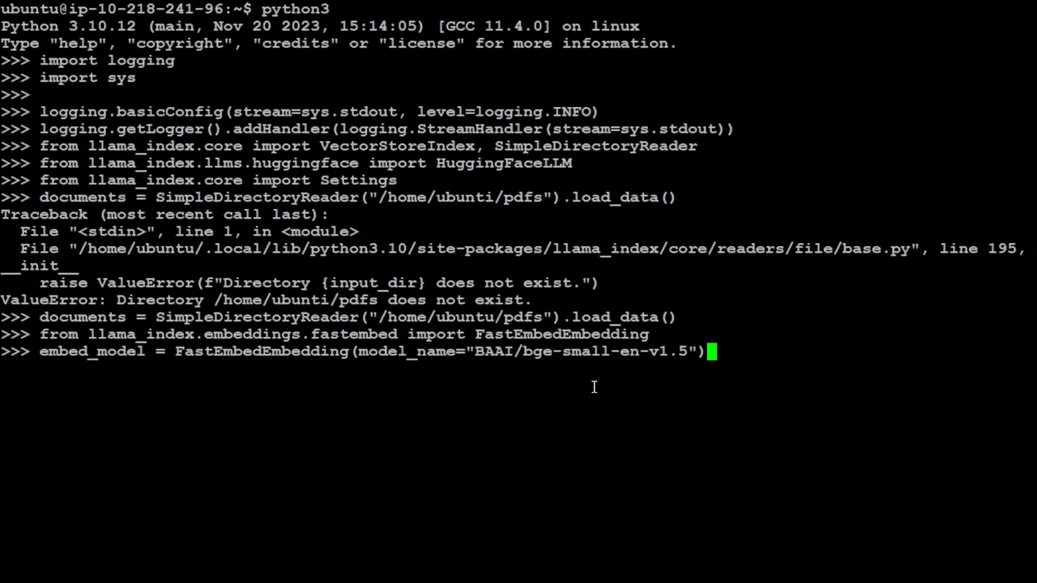
{"action": "key", "text": "Return"}
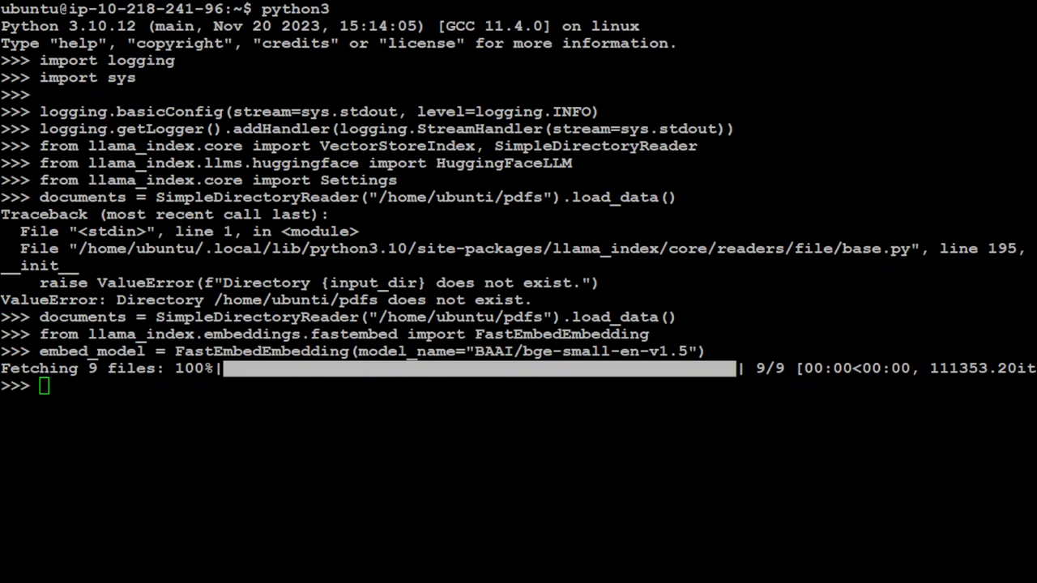
{"action": "type", "text": "Settings.embed_model = embed_model"}
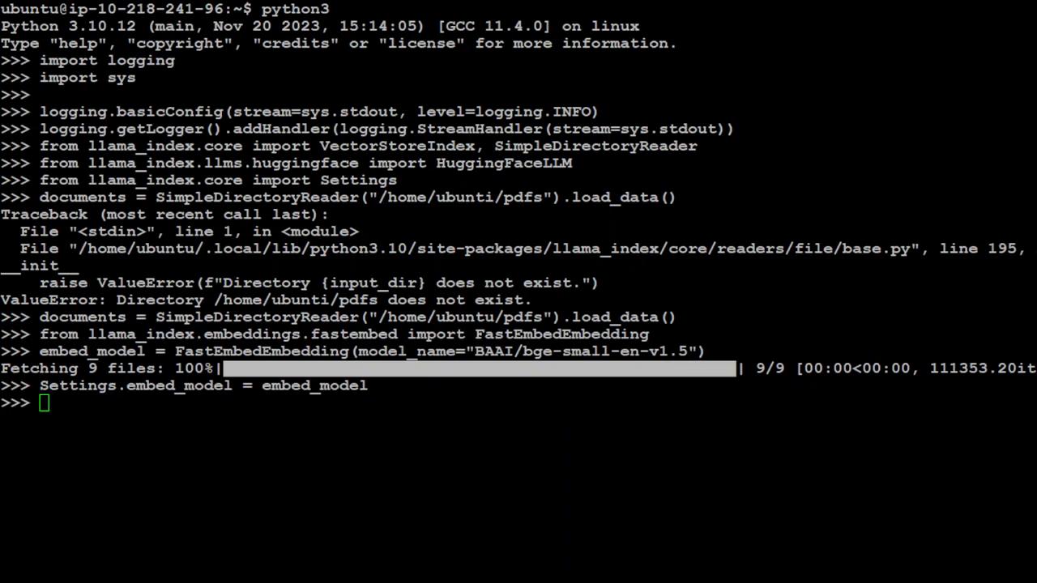
{"action": "type", "text": "Settings.chunk_size = 512"}
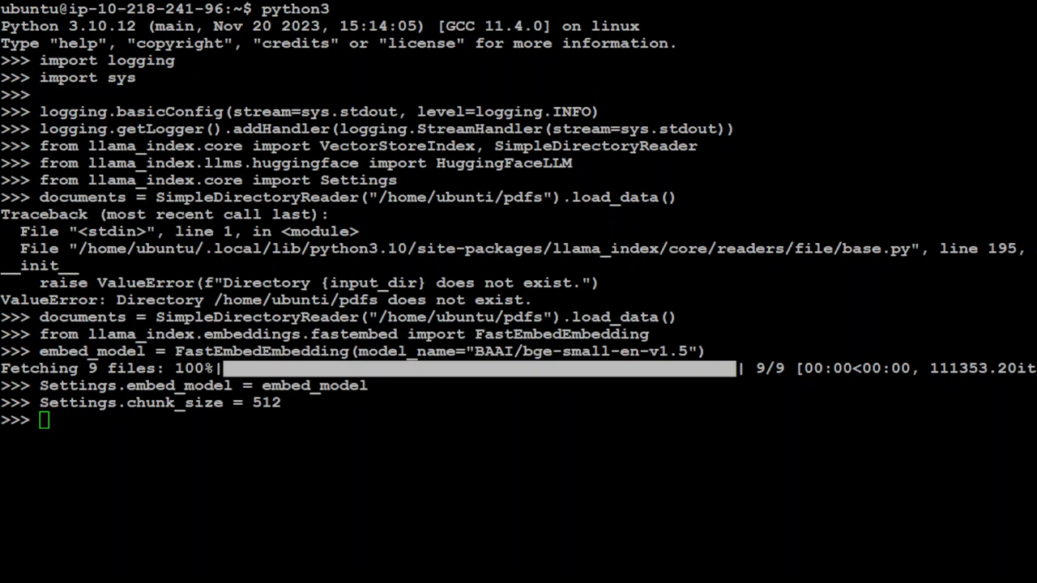
{"action": "type", "text": "from llama_index.core import PromptTemplate"}
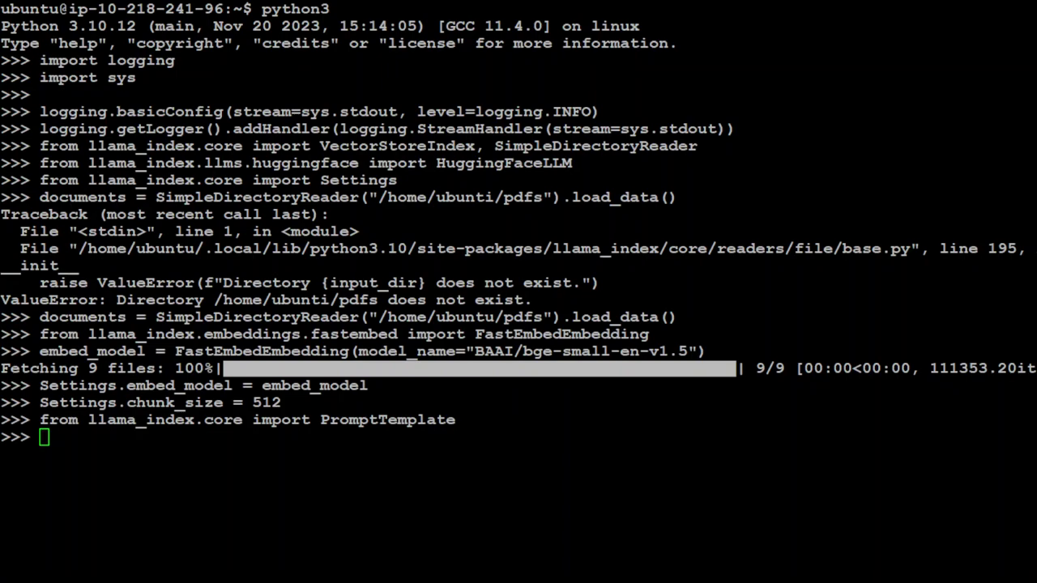
Define the Q&A system_prompt and USER/ASSISTANT query_wrapper_prompt, import HfFolder and begin the save_token call.
{"action": "type", "text": "system_prompt = \"You are a Q&A assistant. Your goal is to answer questions as accurately as possible based on the instructions and context provided.\""}
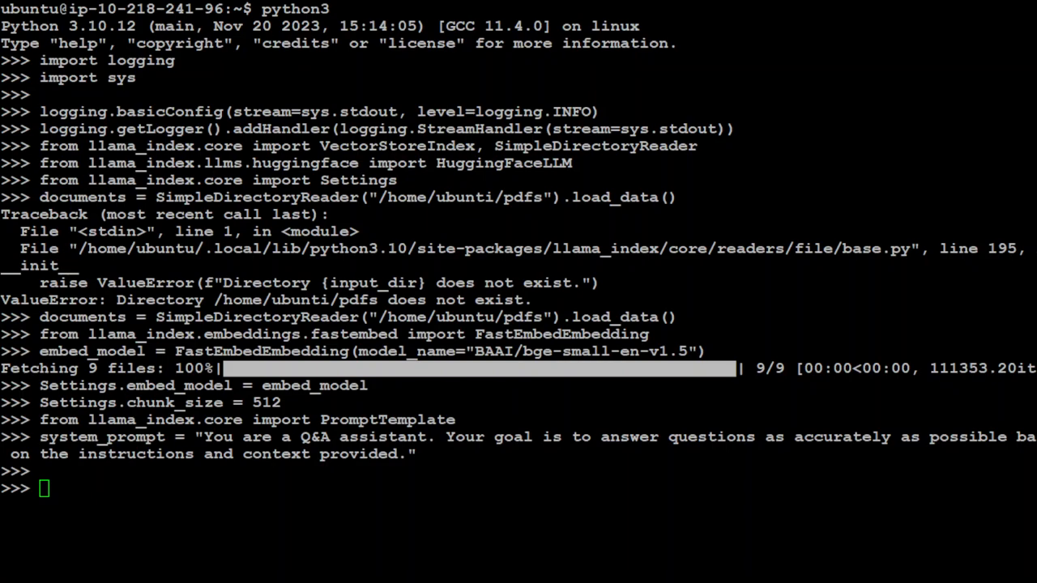
{"action": "type", "text": "query_wrapper_prompt = PromptTemplate(\"<|USER|>{query_str}<|ASSISTANT|>\")"}
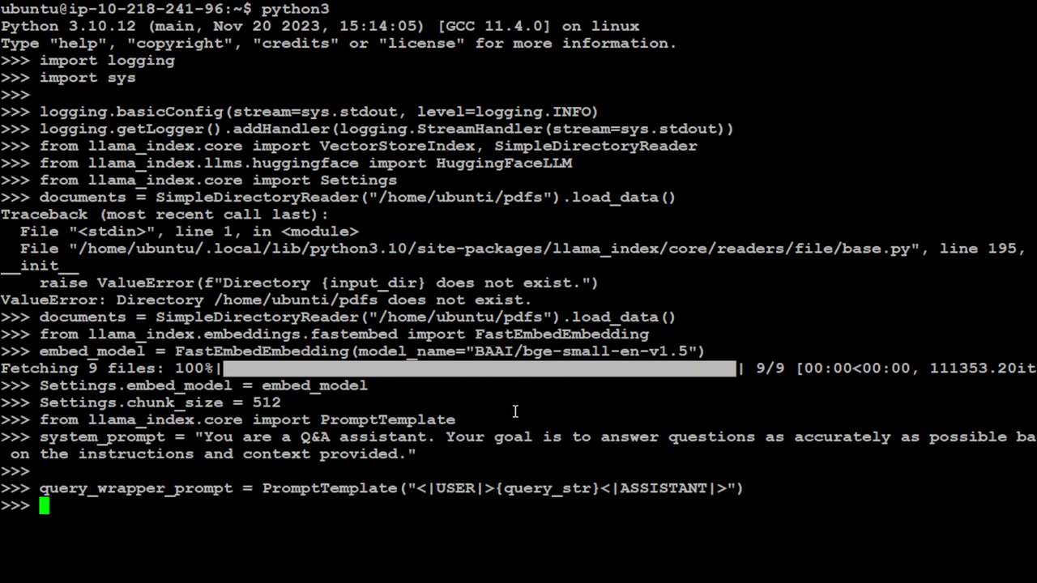
{"action": "type", "text": "from huggingface_hub.hf_api import HfFolder"}
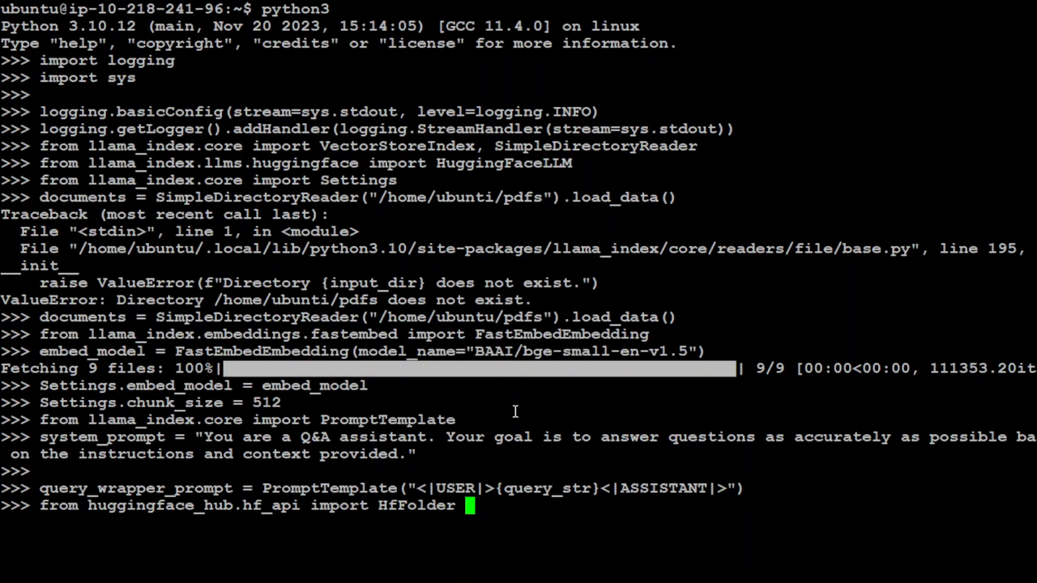
{"action": "key", "text": "Enter"}
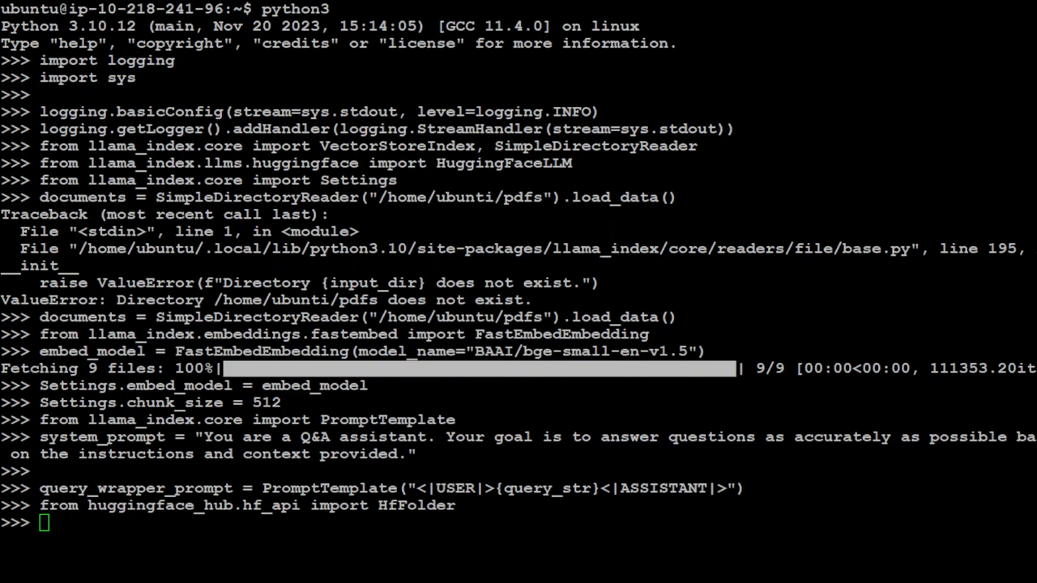
{"action": "type", "text": "HfFolder.save_token('hf_"}
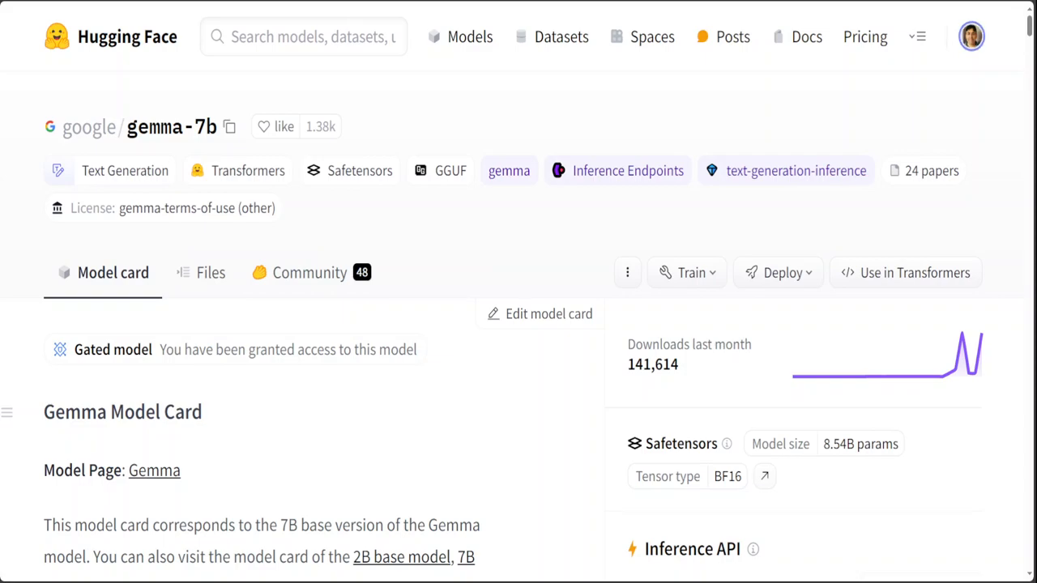
Navigate from the account menu to Settings and view the Access Tokens page.
{"action": "left_click", "coordinate": [982, 36]}
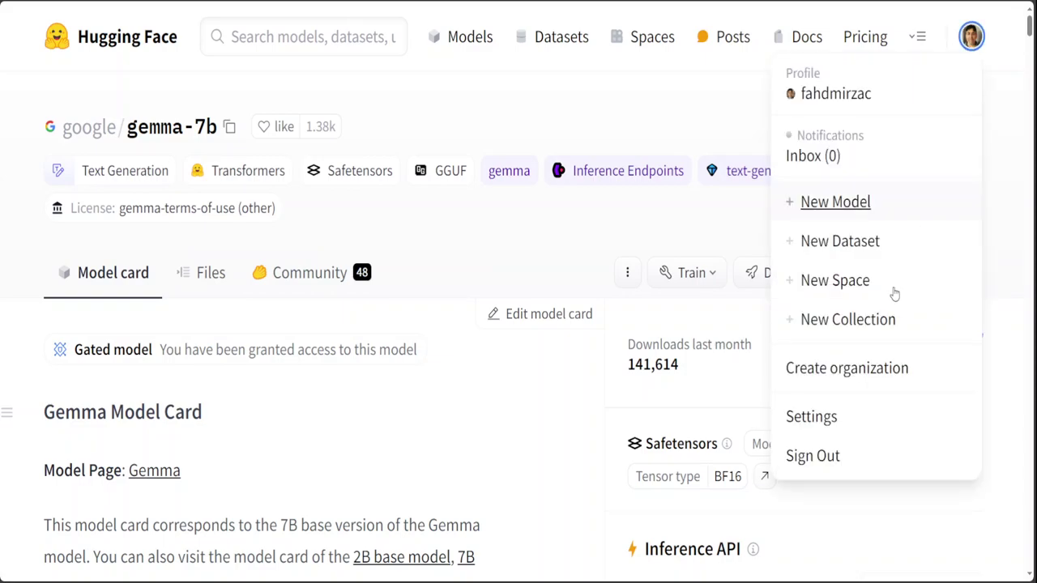
{"action": "left_click", "coordinate": [810, 417]}
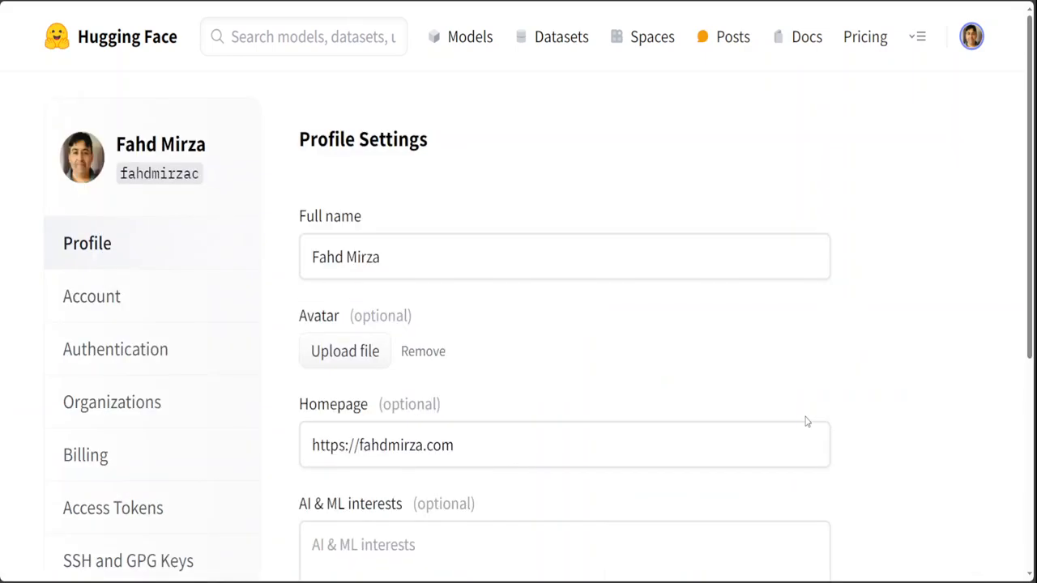
{"action": "scroll", "scroll_direction": "down", "scroll_amount": 3}
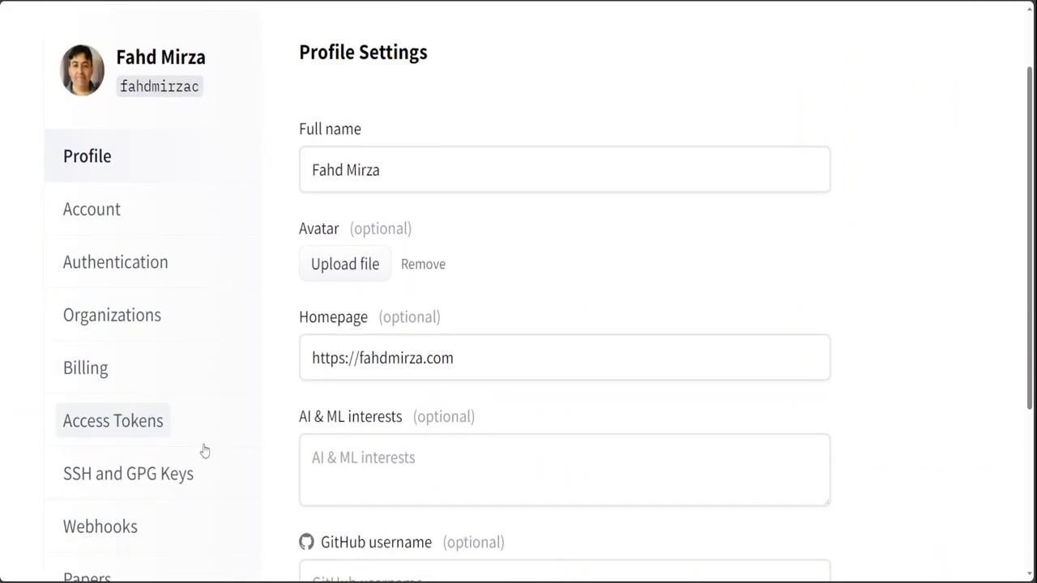
{"action": "mouse_move", "coordinate": [68, 432]}
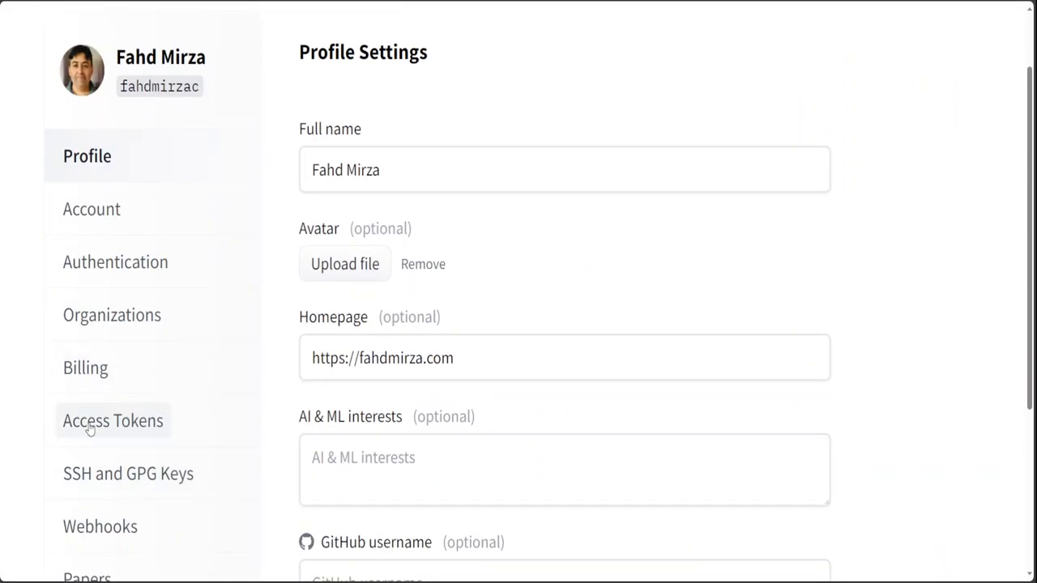
{"action": "left_click", "coordinate": [112, 422]}
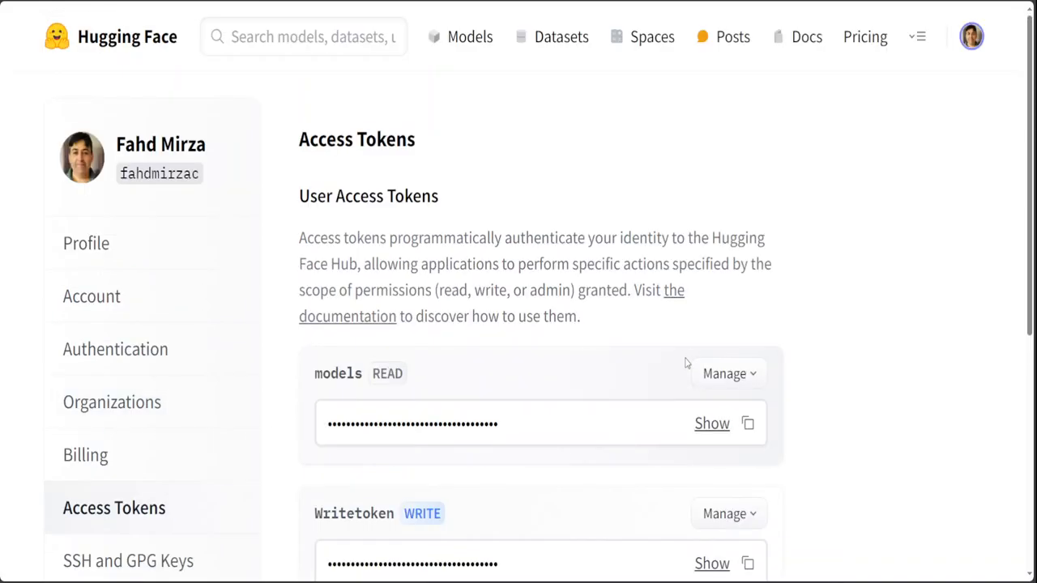
{"action": "scroll", "scroll_direction": "down", "scroll_amount": 3}
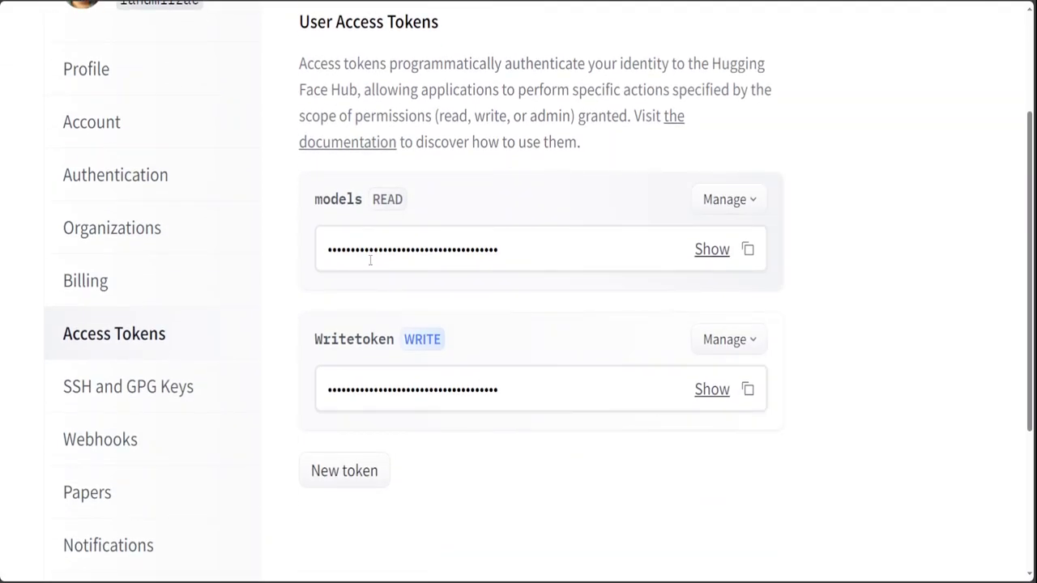
{"action": "mouse_move", "coordinate": [371, 214]}
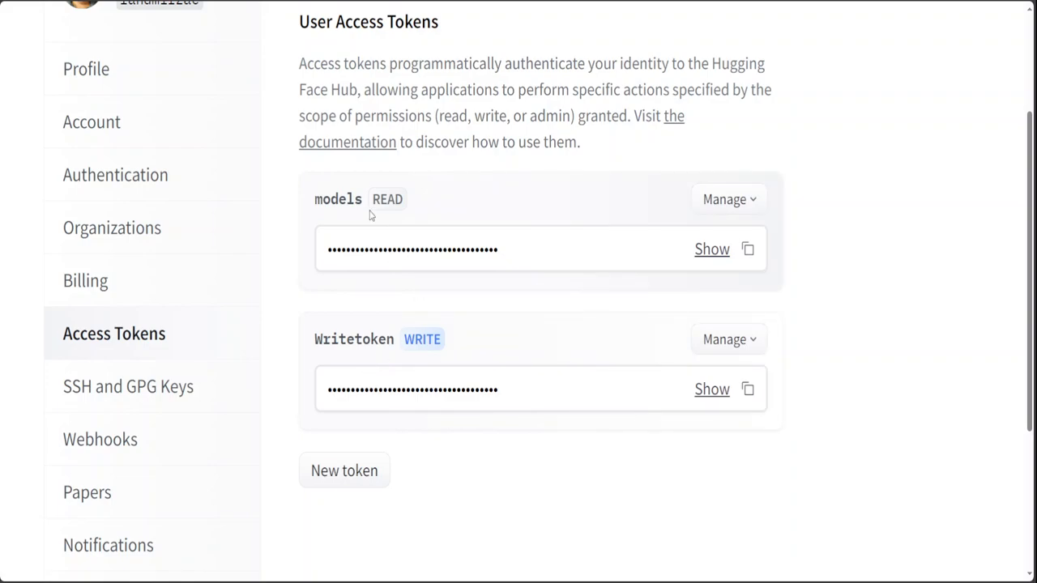
{"action": "mouse_move", "coordinate": [500, 380]}
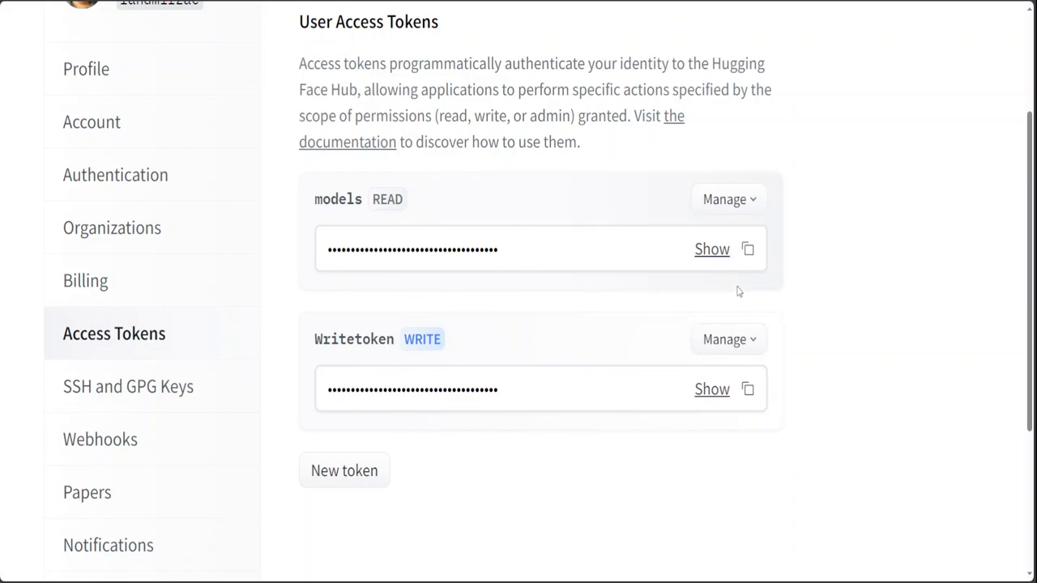
{"action": "mouse_move", "coordinate": [346, 470]}
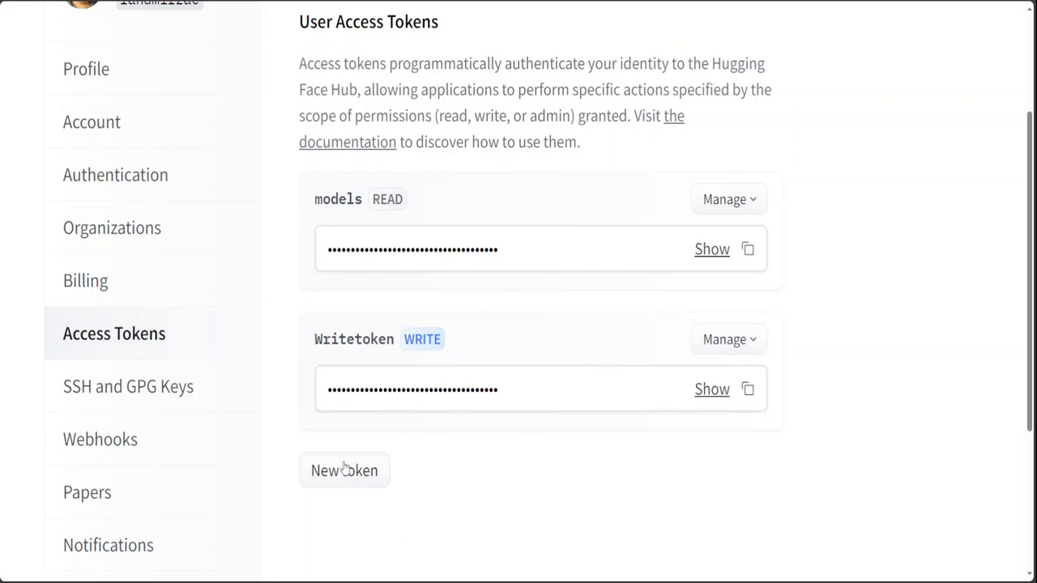
{"action": "mouse_move", "coordinate": [96, 433]}
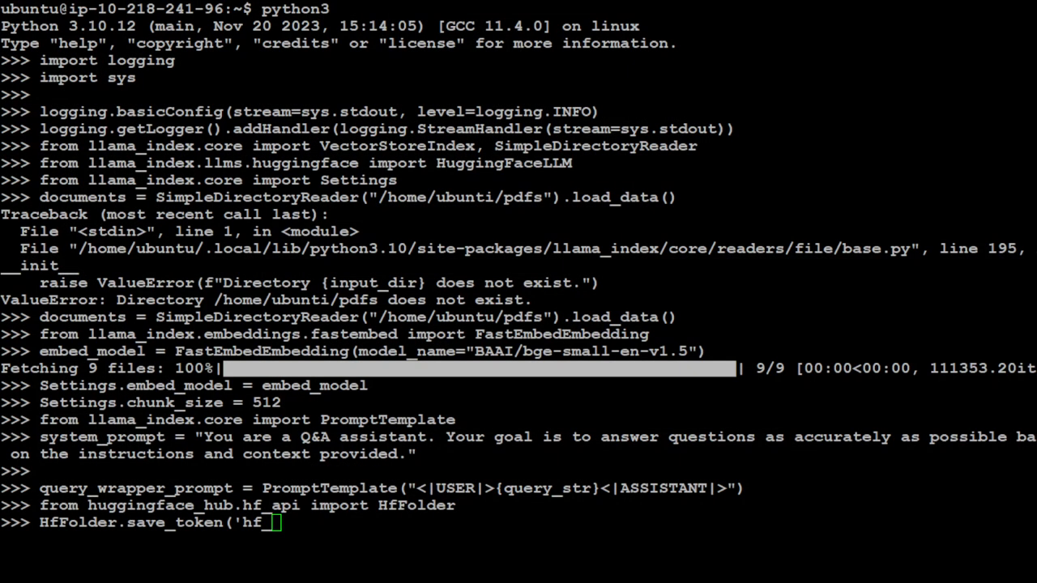
Close the HfFolder.save_token('hf_...') call with the pasted access token.
{"action": "type", "text": "'"}
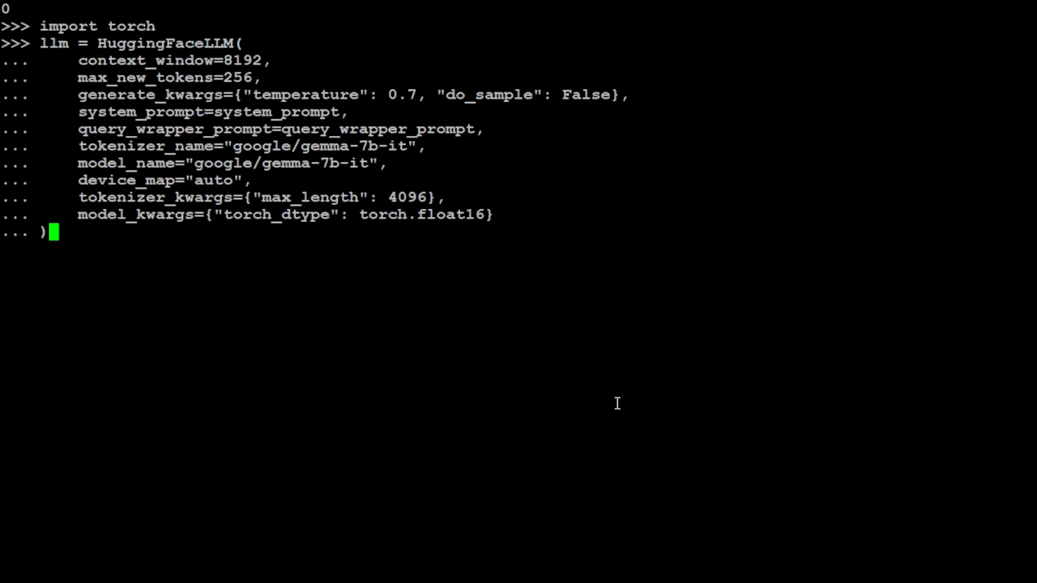
{"action": "mouse_move", "coordinate": [553, 396]}
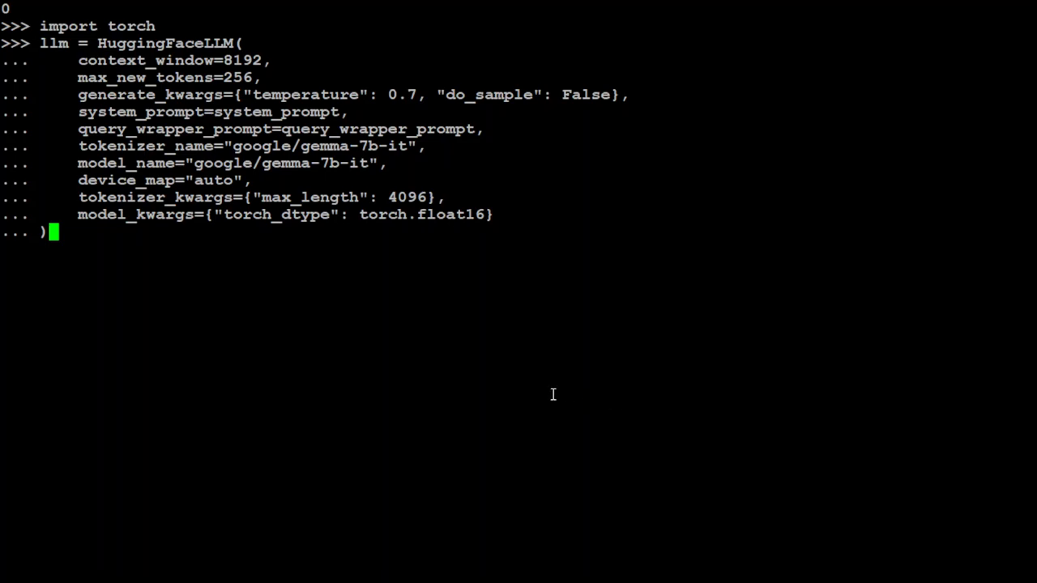
{"action": "mouse_move", "coordinate": [146, 162]}
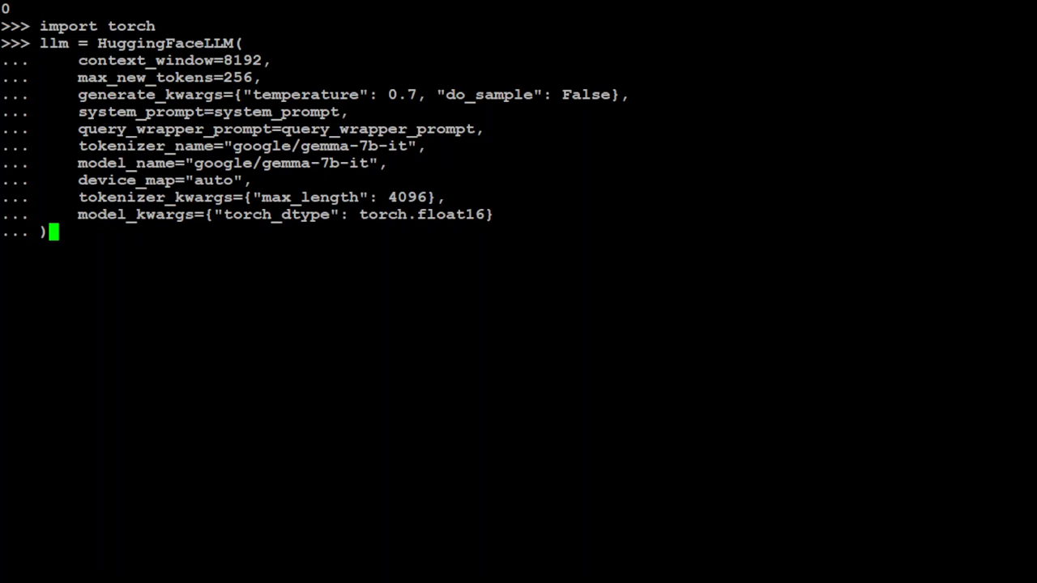
{"action": "mouse_move", "coordinate": [324, 336]}
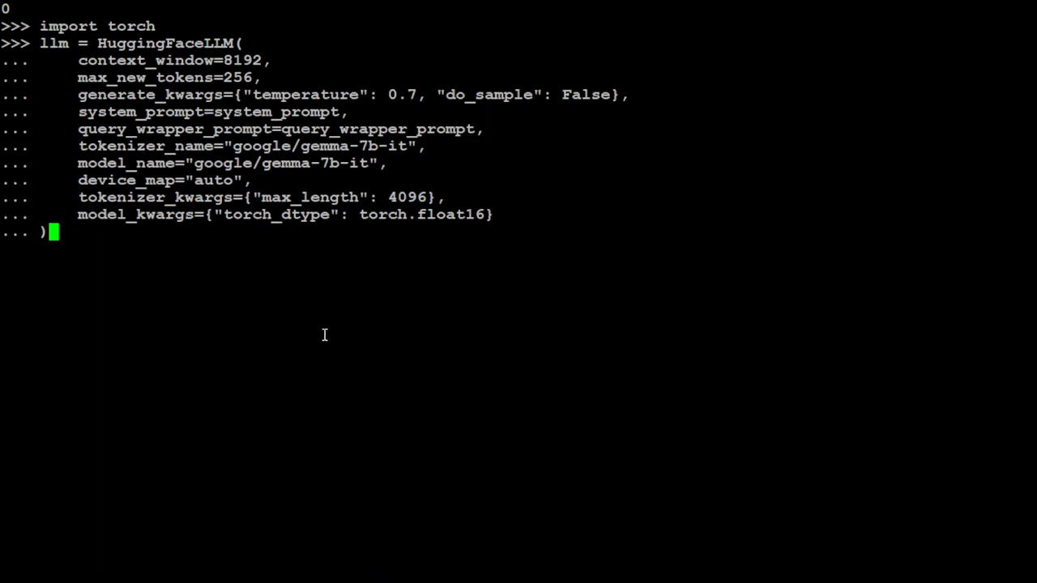
{"action": "mouse_move", "coordinate": [201, 162]}
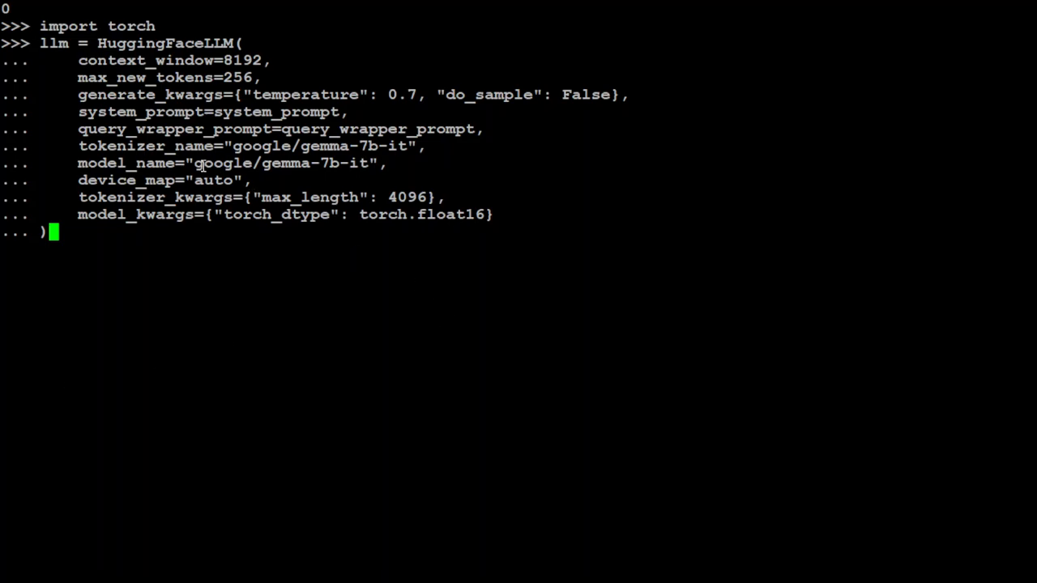
{"action": "mouse_move", "coordinate": [710, 308]}
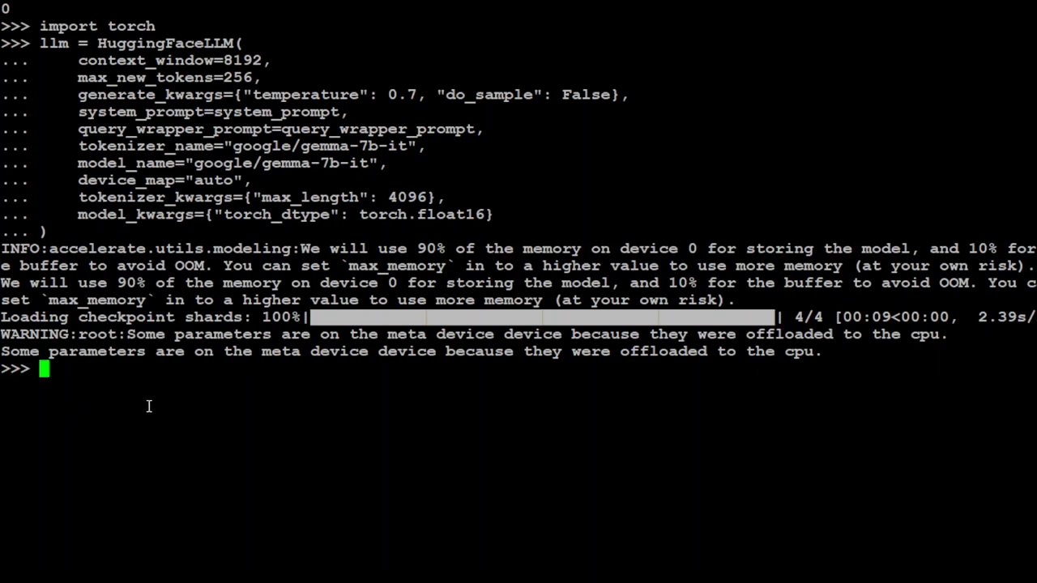
{"action": "mouse_move", "coordinate": [314, 389]}
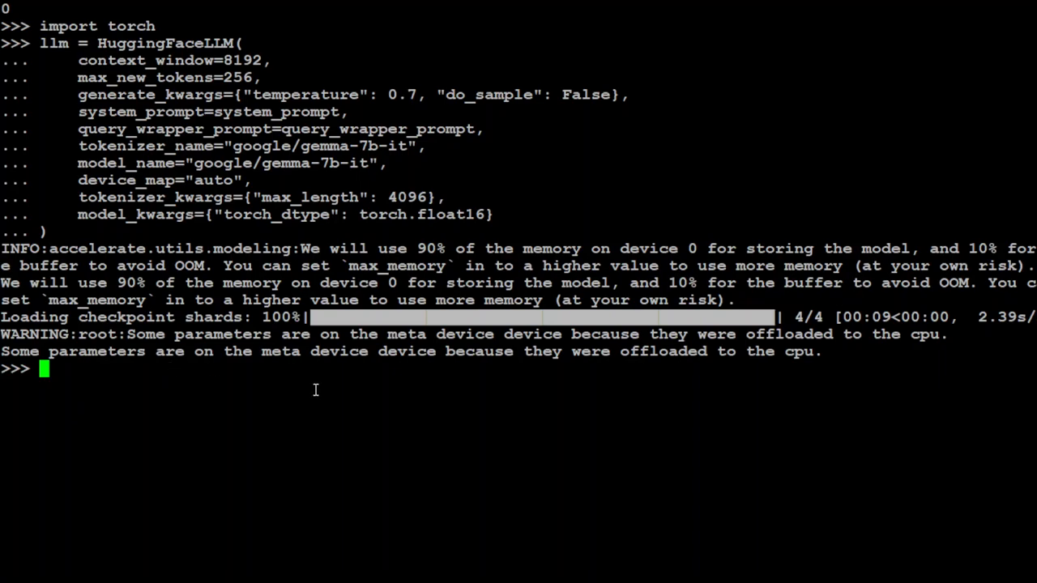
{"action": "mouse_move", "coordinate": [314, 385]}
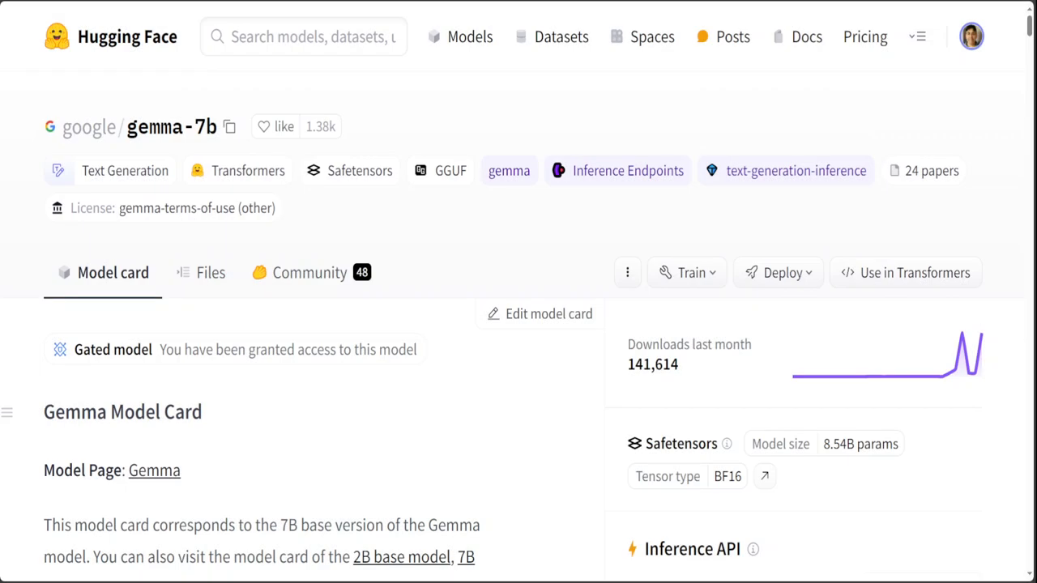
{"action": "mouse_move", "coordinate": [222, 269]}
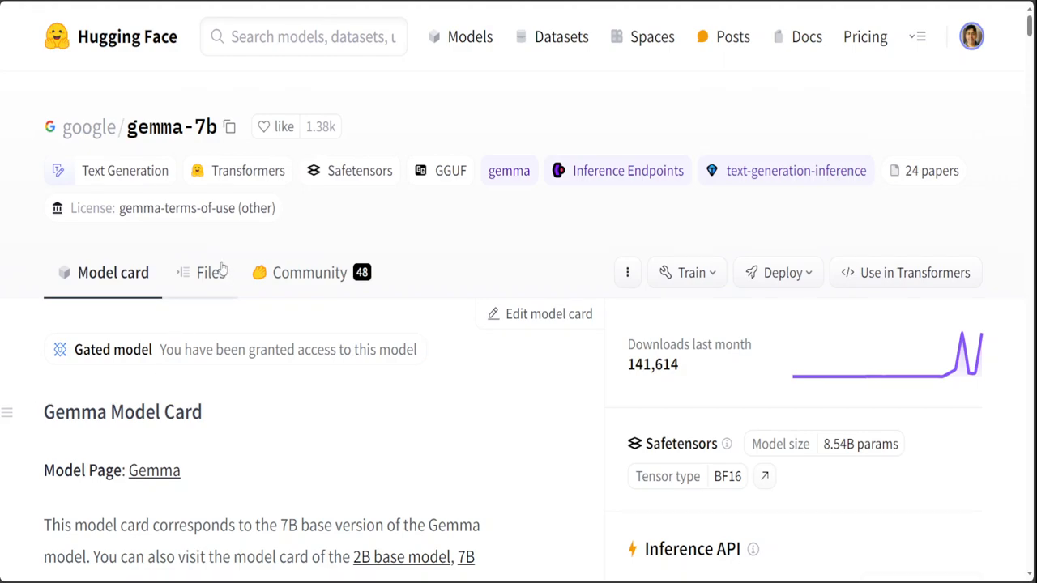
View the google/gemma-7b repository file list with its safetensors shards and tokenizer files.
{"action": "left_click", "coordinate": [209, 272]}
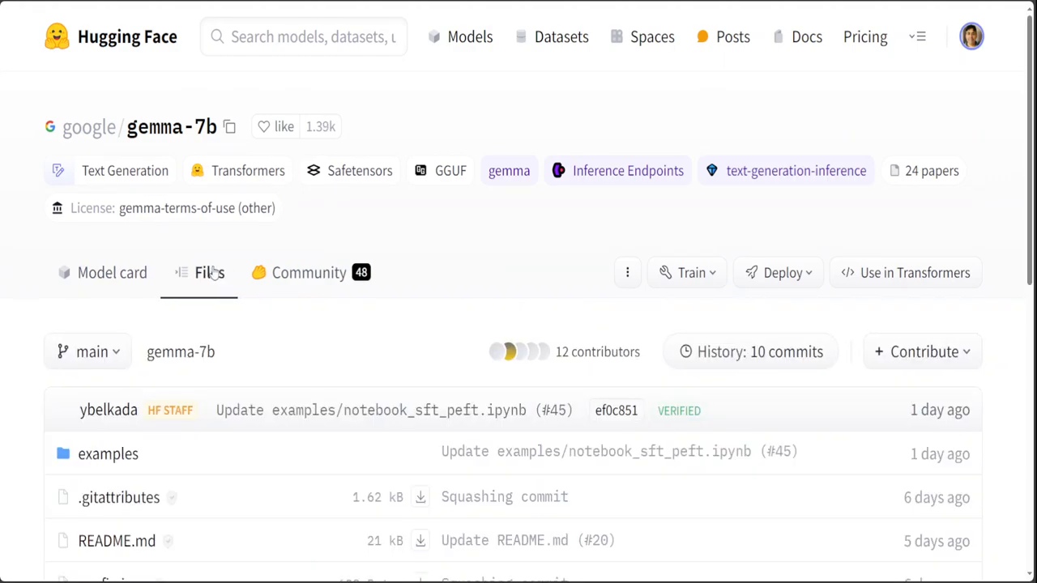
{"action": "scroll", "scroll_direction": "down", "scroll_amount": 3}
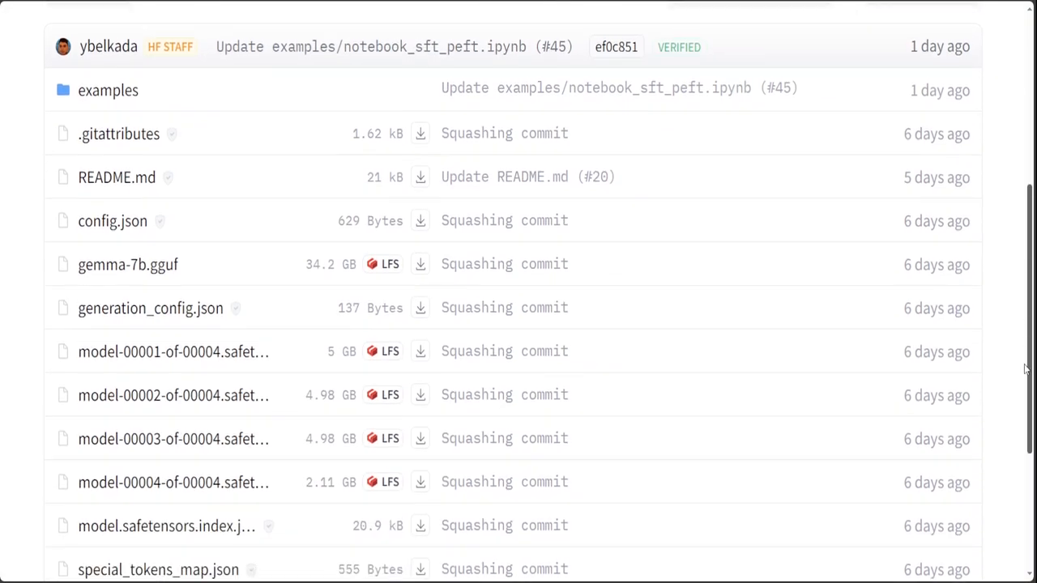
{"action": "scroll", "scroll_direction": "down", "scroll_amount": 3}
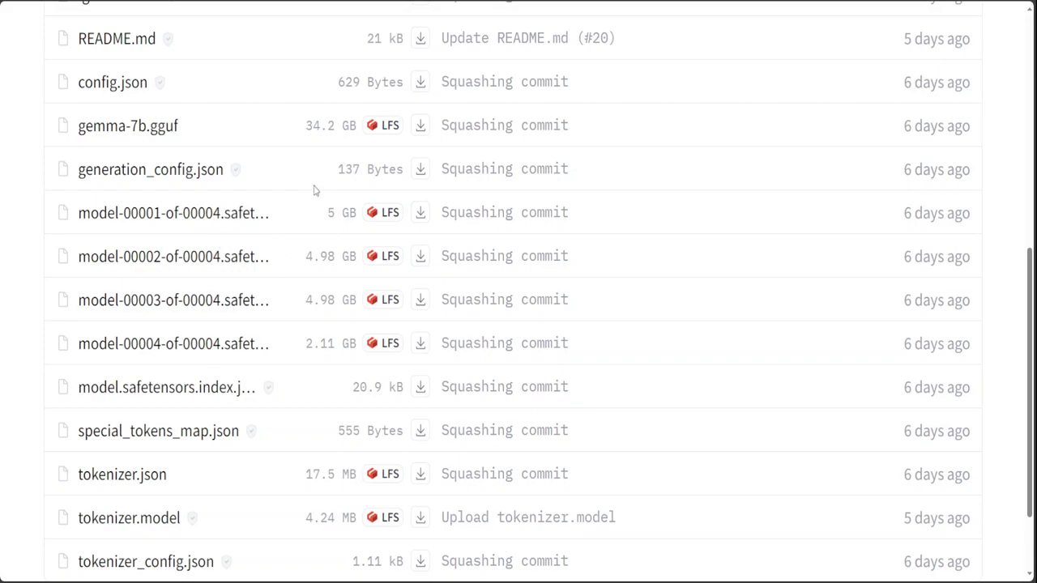
{"action": "mouse_move", "coordinate": [327, 220]}
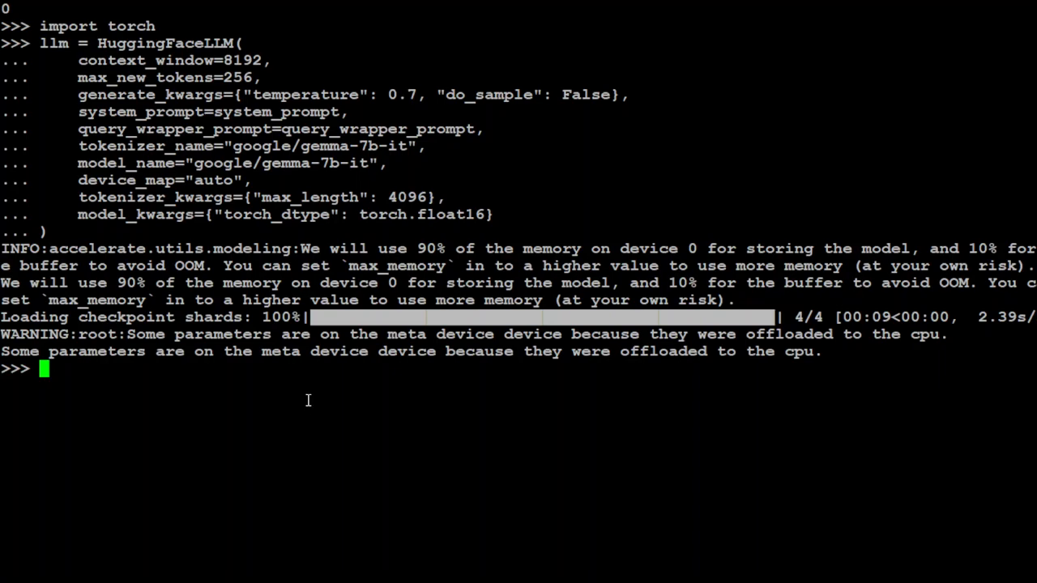
Assign Settings.llm, build VectorStoreIndex from documents, create query_engine, and import gradio as gr.
{"action": "type", "text": "Settings.llm = llm"}
{"action": "type", "text": "Settings.chunk_size = 512"}
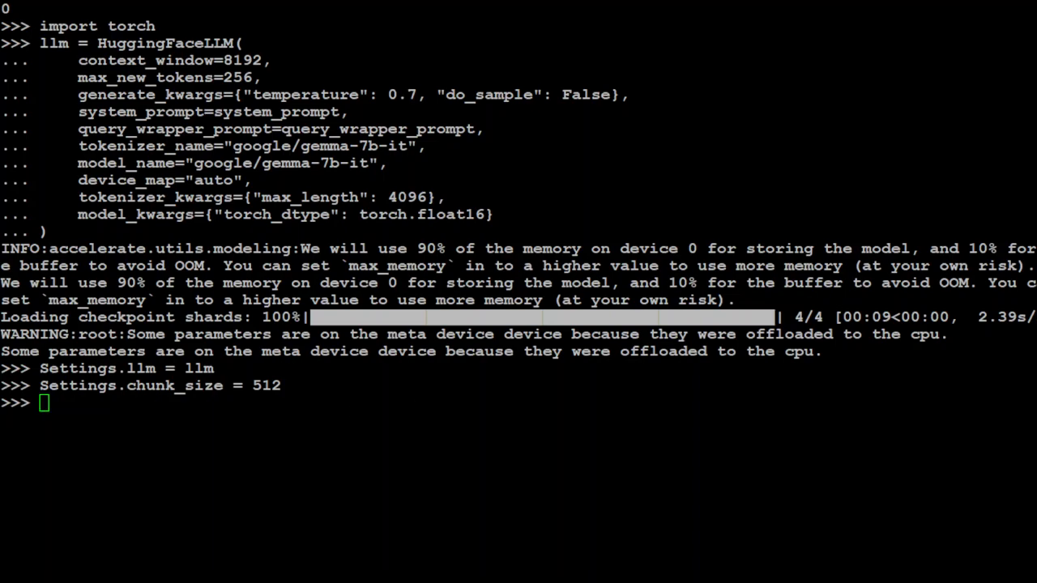
{"action": "type", "text": "index = VectorStoreIndex.from_documents(documents)"}
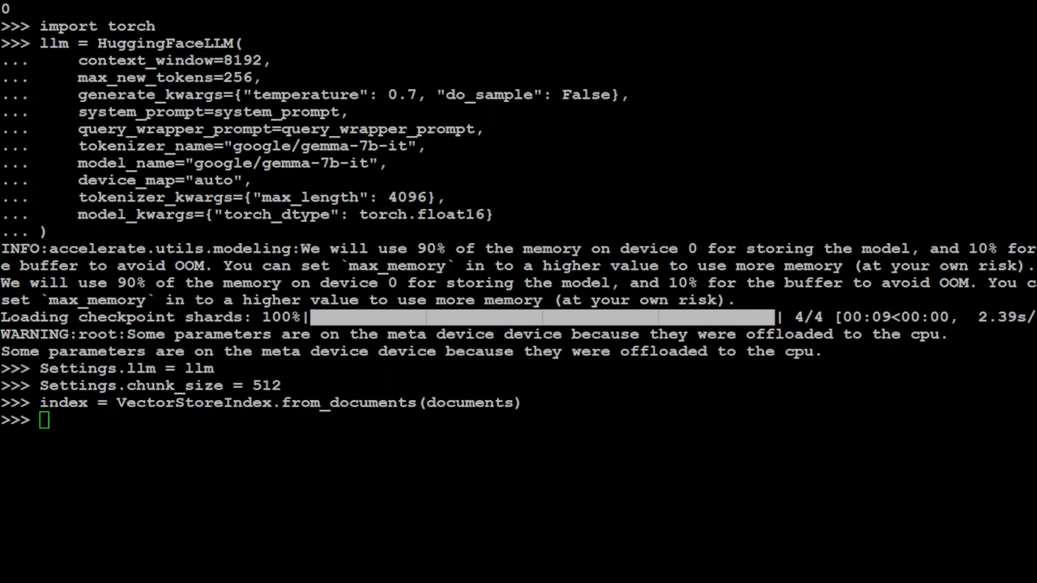
{"action": "type", "text": "query_engine = index.as_query_engine()"}
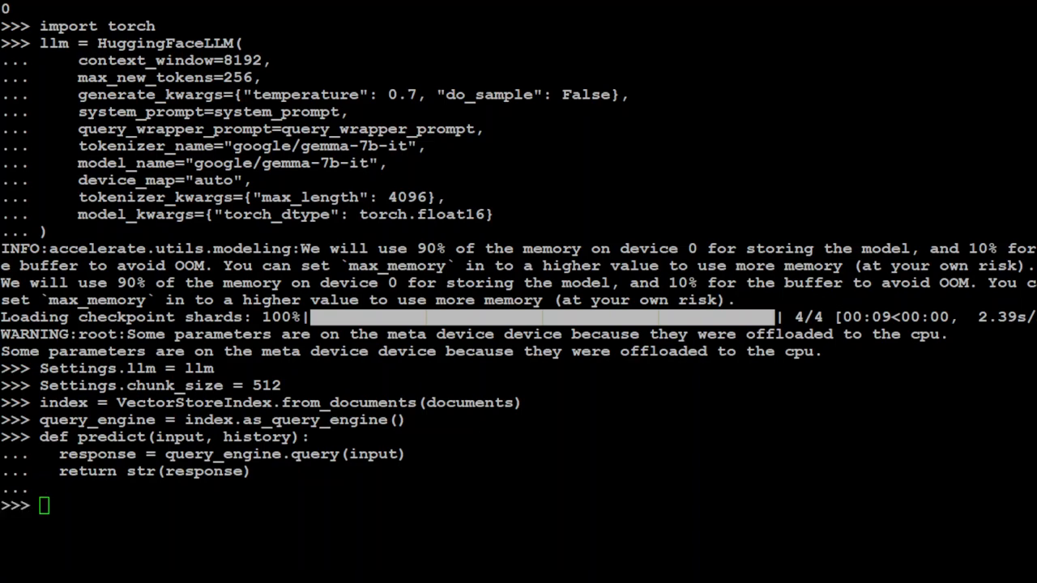
{"action": "type", "text": "import gradio as gr"}
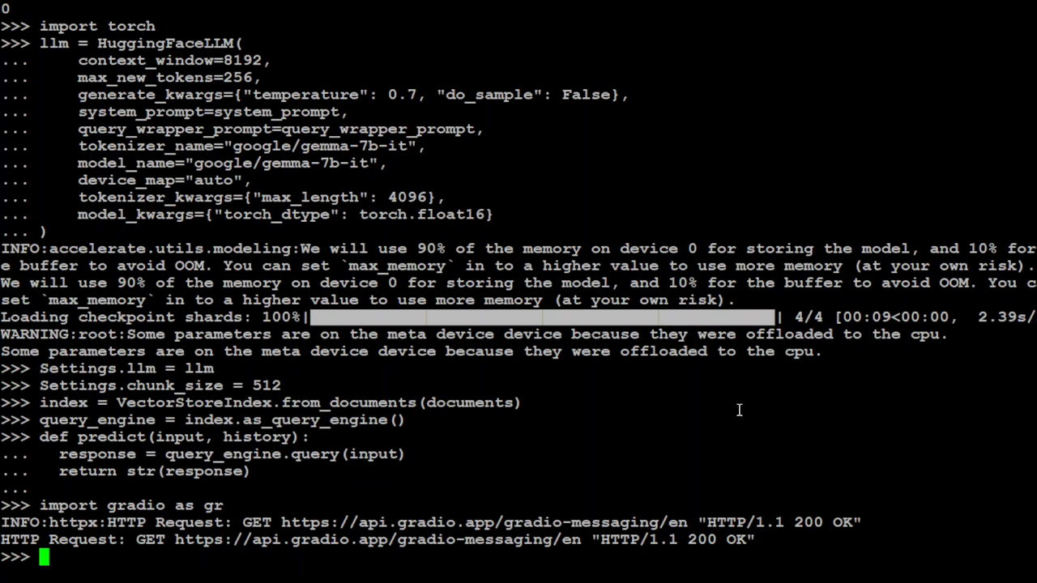
Launch gr.ChatInterface(predict) with share=True to bring up the chatbot page.
{"action": "type", "text": "gr.ChatInterface(predict).launch(share=True)"}
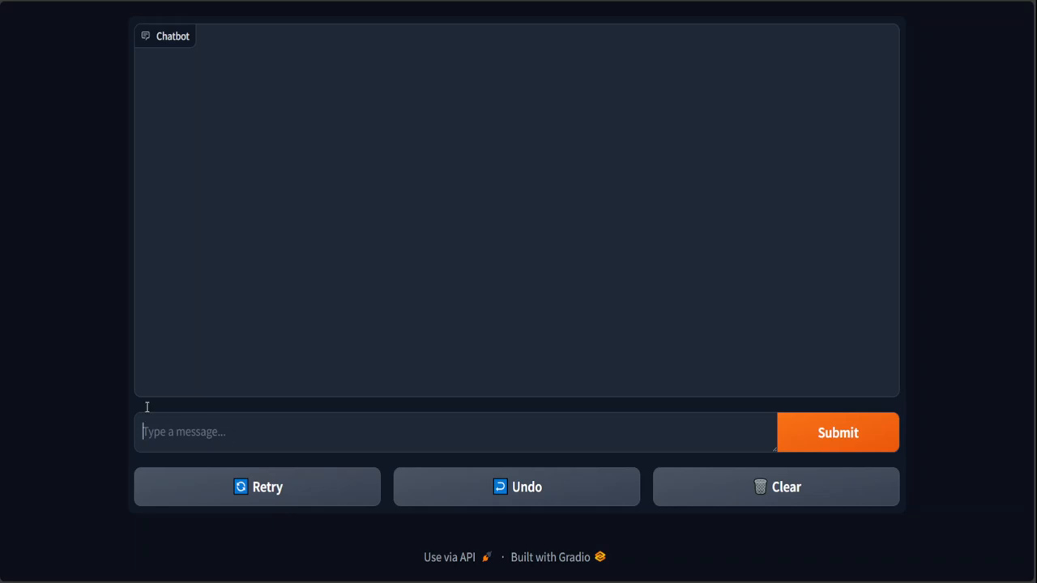
{"action": "mouse_move", "coordinate": [103, 345]}
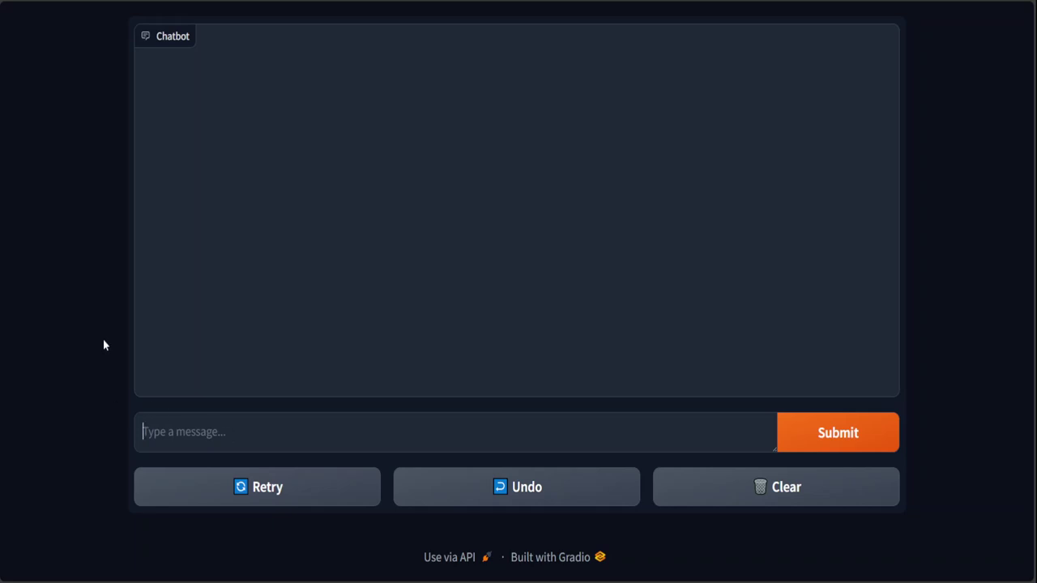
Ask the chatbot 'What is Oracle' and submit the question.
{"action": "type", "text": "w"}
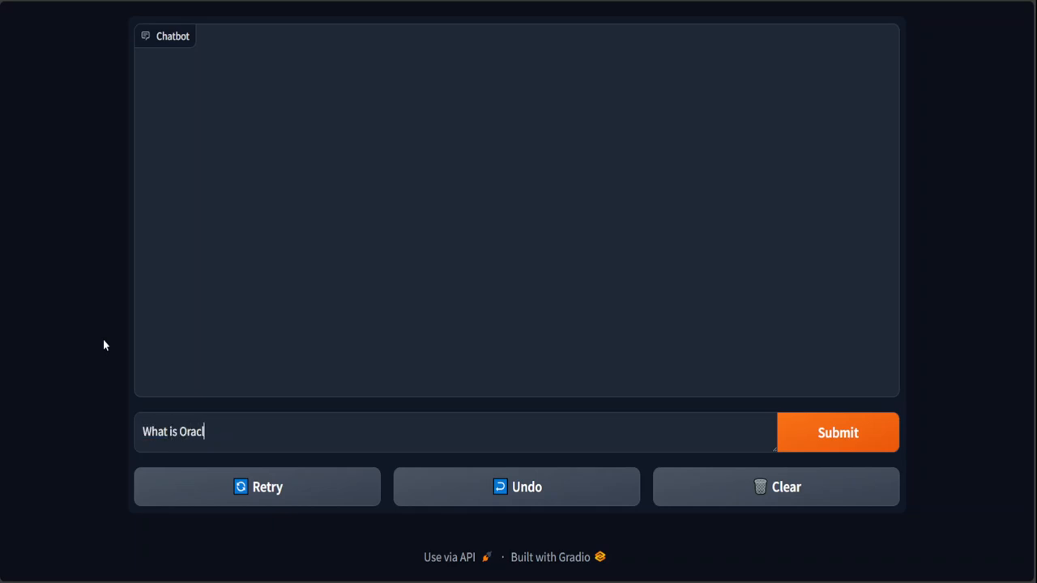
{"action": "left_click", "coordinate": [837, 433]}
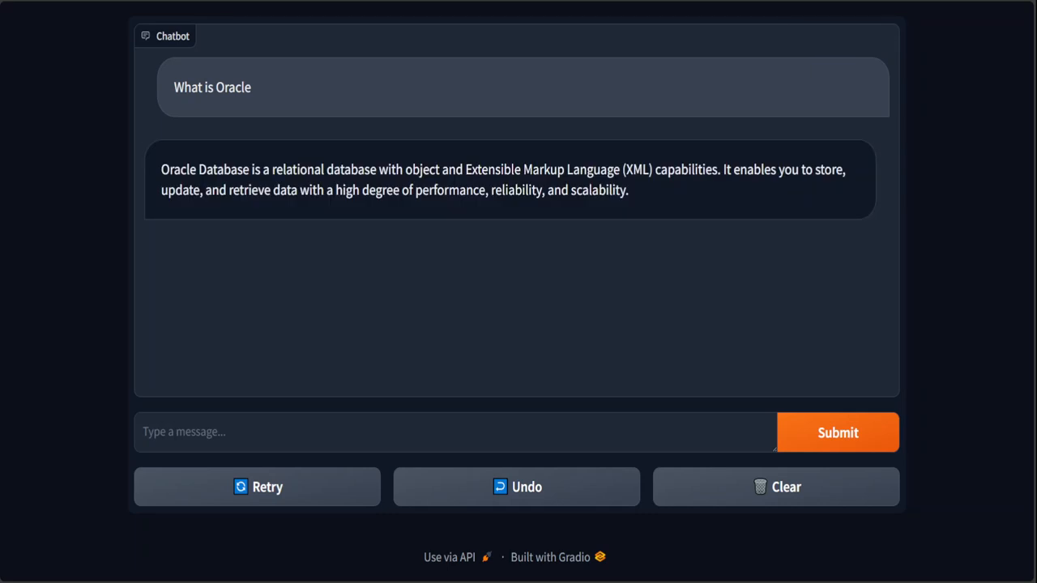
{"action": "mouse_move", "coordinate": [395, 208]}
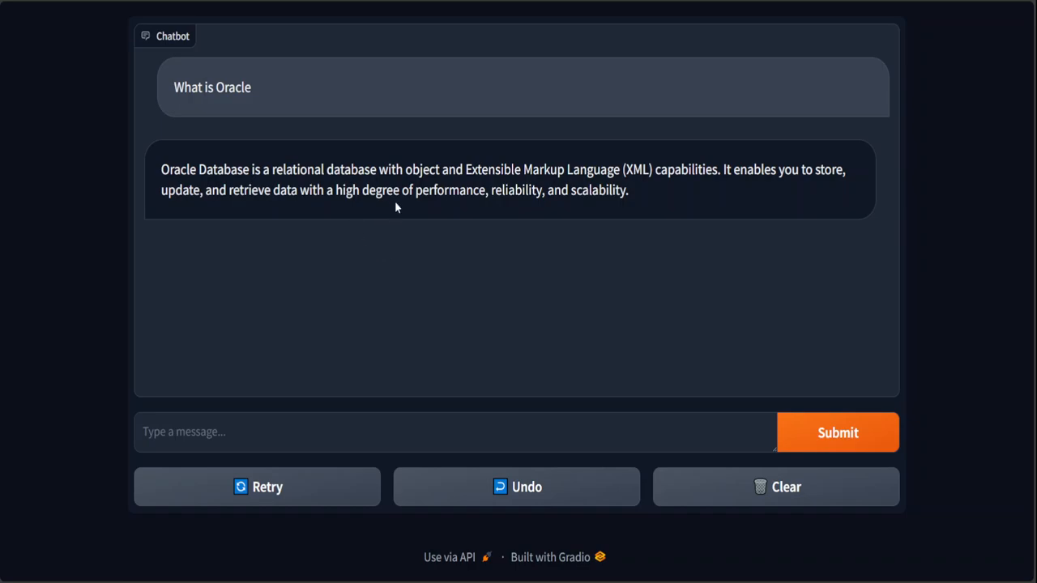
{"action": "mouse_move", "coordinate": [305, 214]}
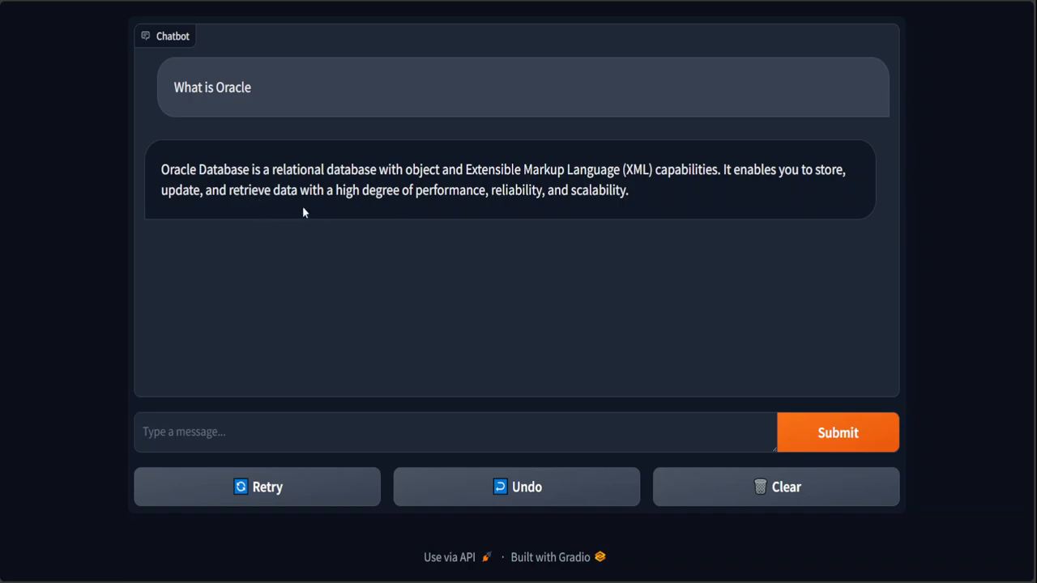
{"action": "mouse_move", "coordinate": [448, 243]}
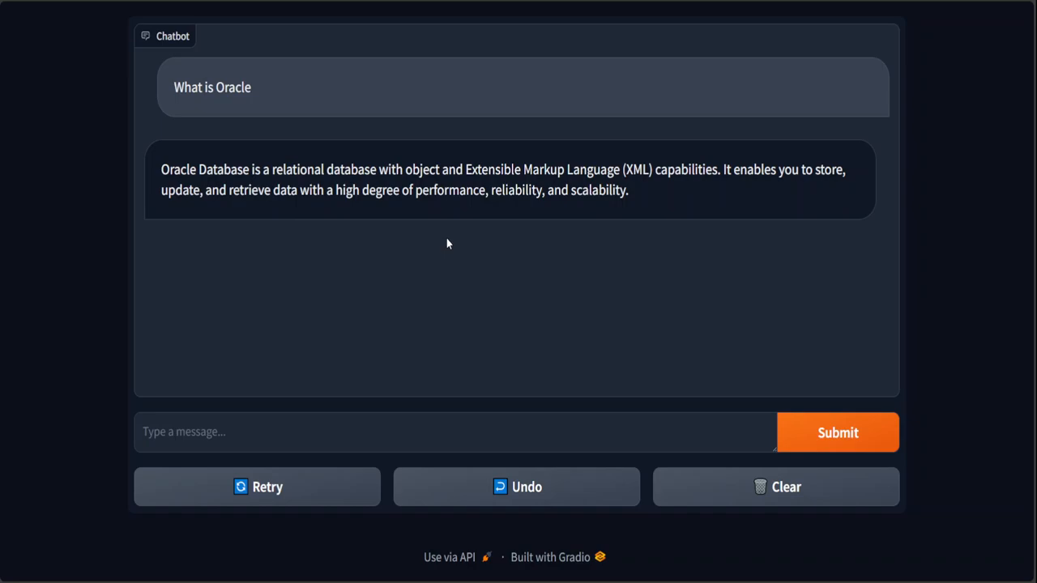
{"action": "mouse_move", "coordinate": [412, 538]}
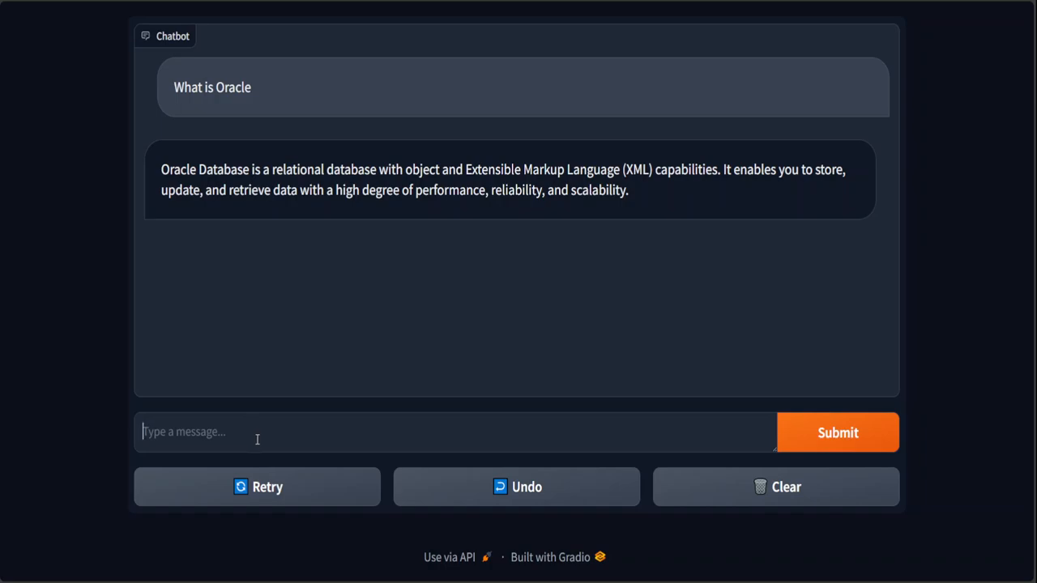
Ask the chatbot 'What is rabbitneo' and submit the question.
{"action": "type", "text": "What is rba"}
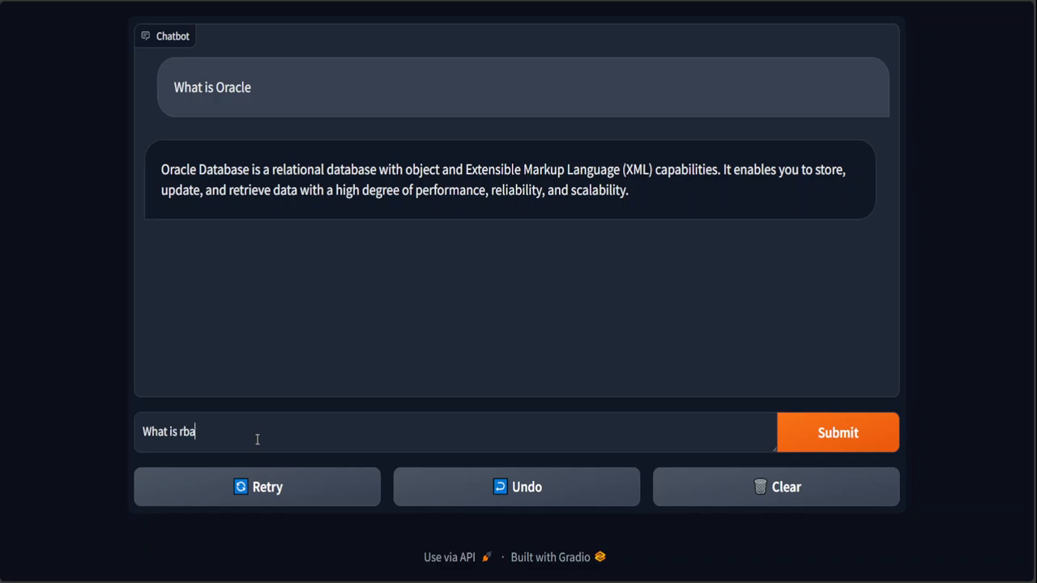
{"action": "type", "text": "rabbitneo"}
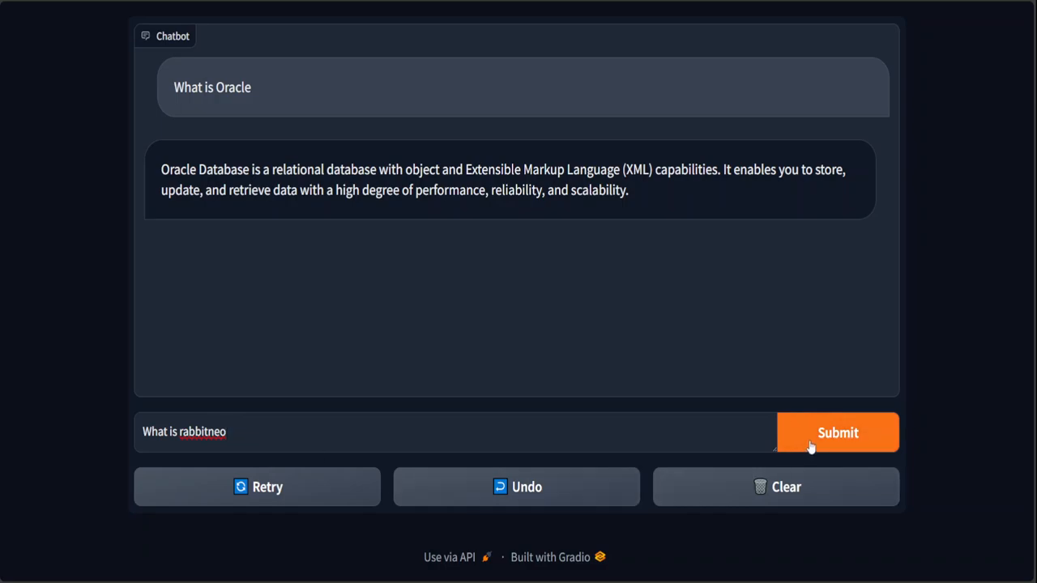
{"action": "left_click", "coordinate": [837, 431]}
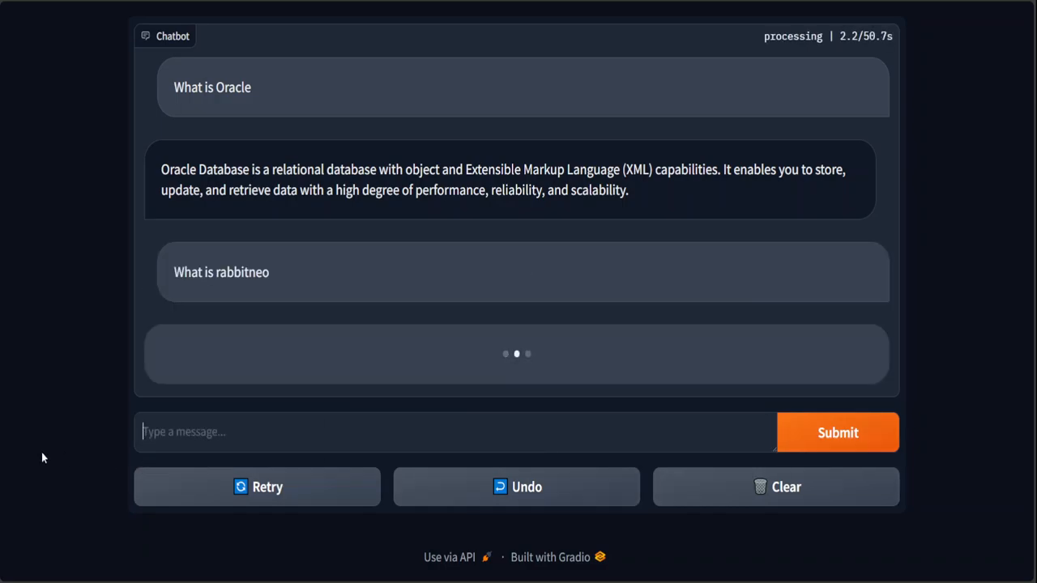